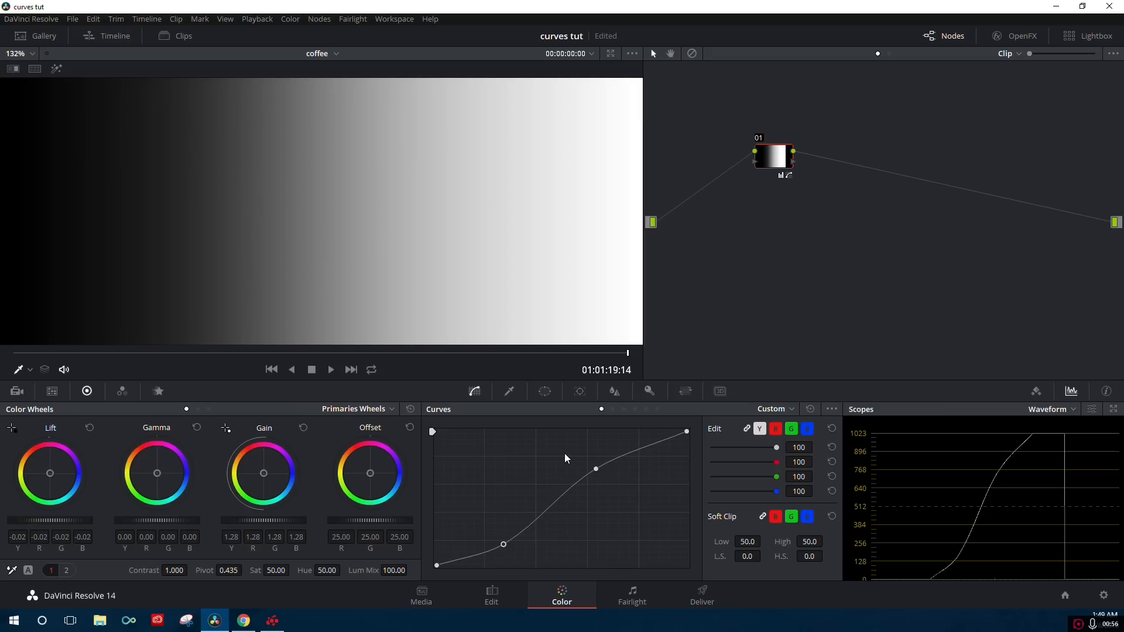
mouse_move(578, 197)
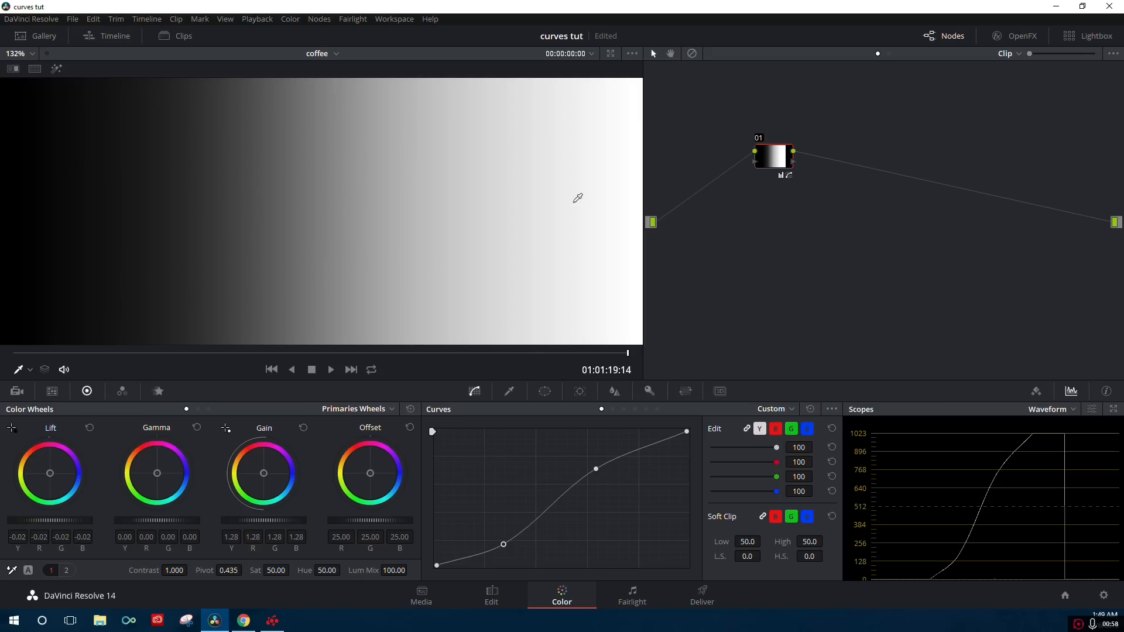
mouse_move(504, 545)
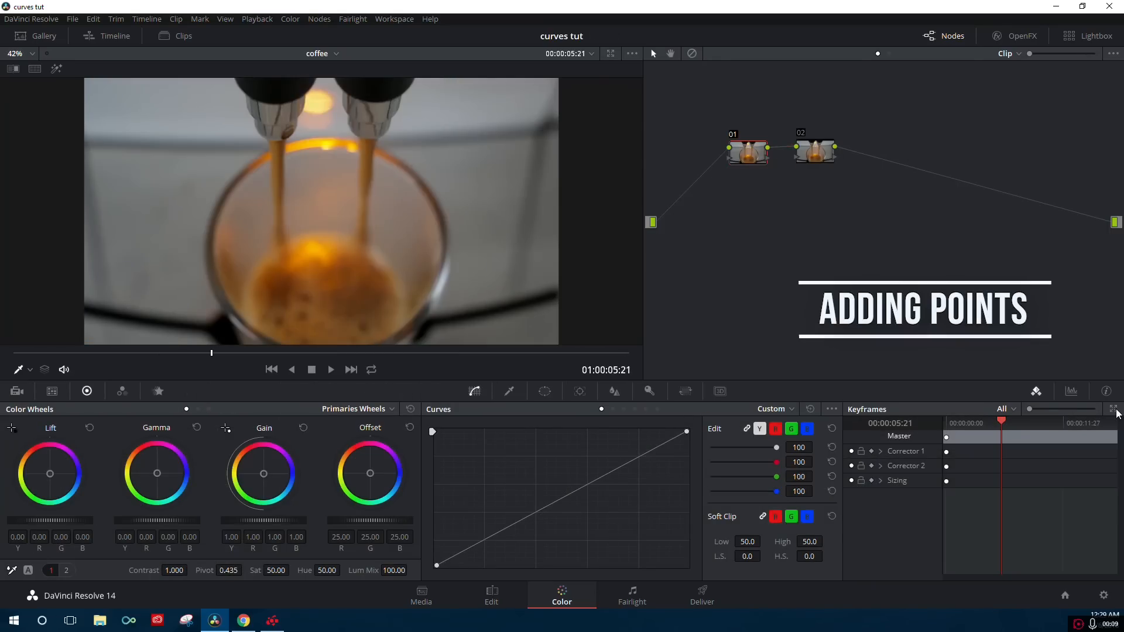
mouse_move(527, 523)
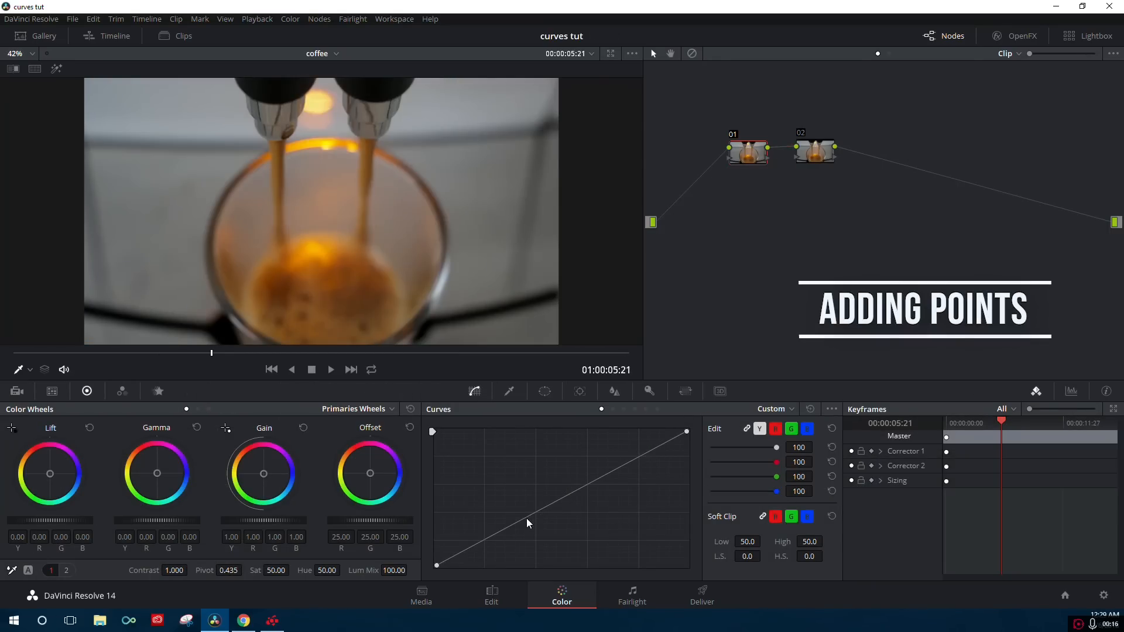
click(497, 532)
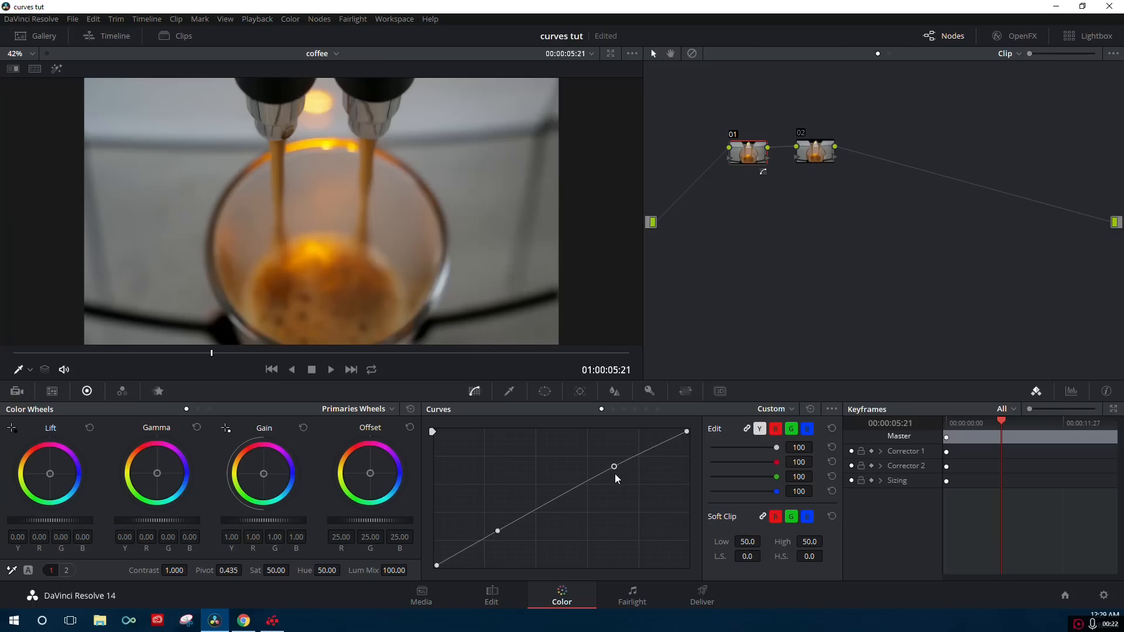
mouse_move(640, 460)
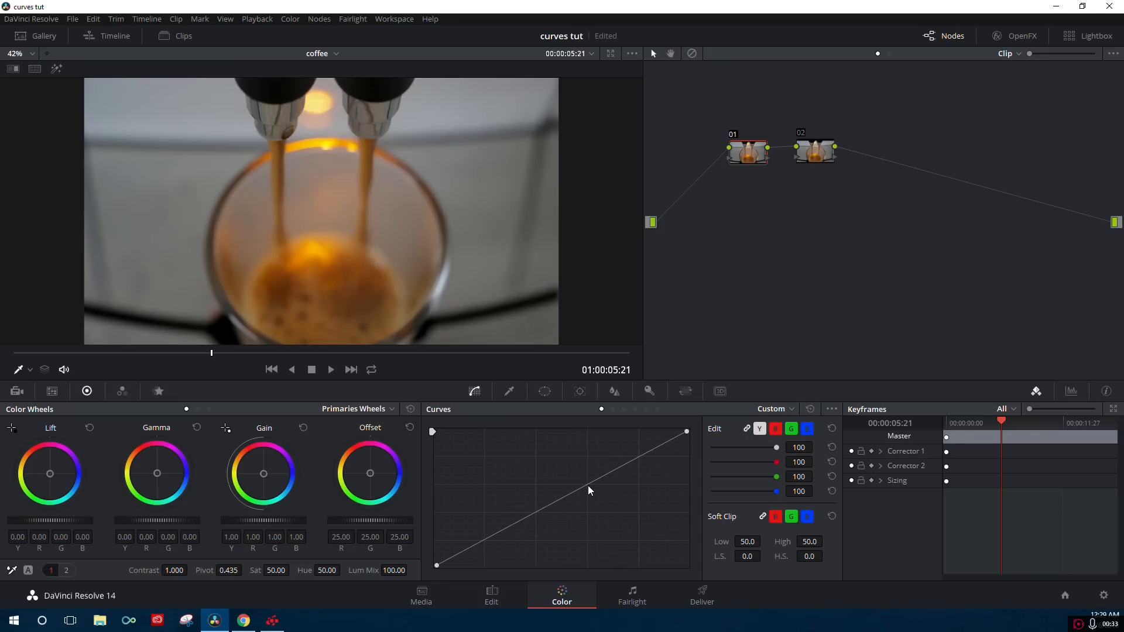
mouse_move(497, 537)
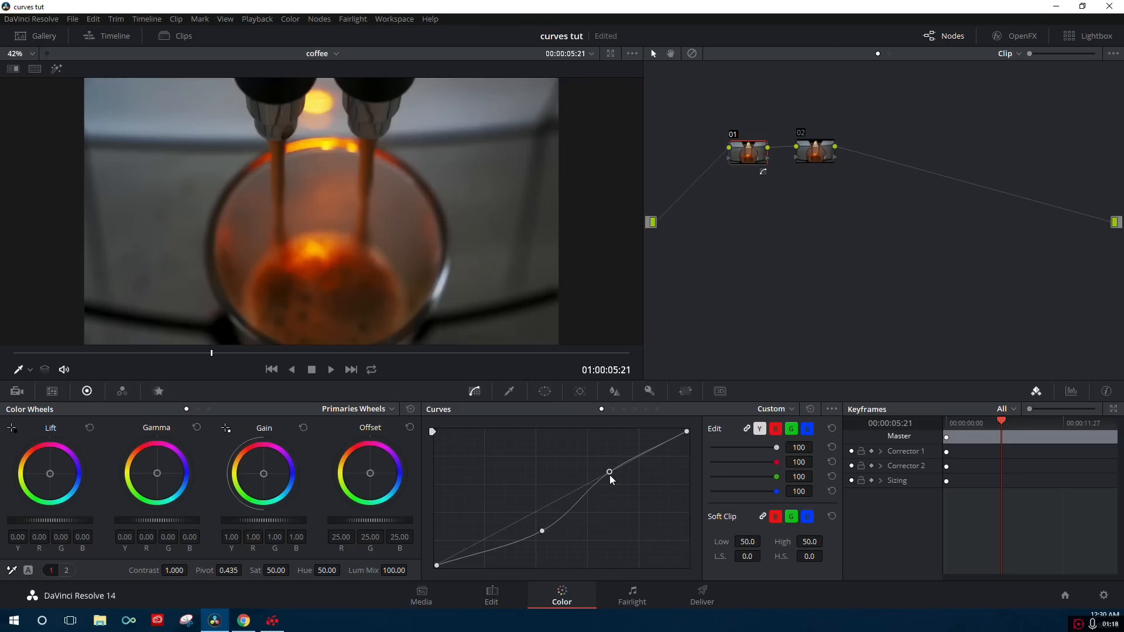
mouse_move(610, 475)
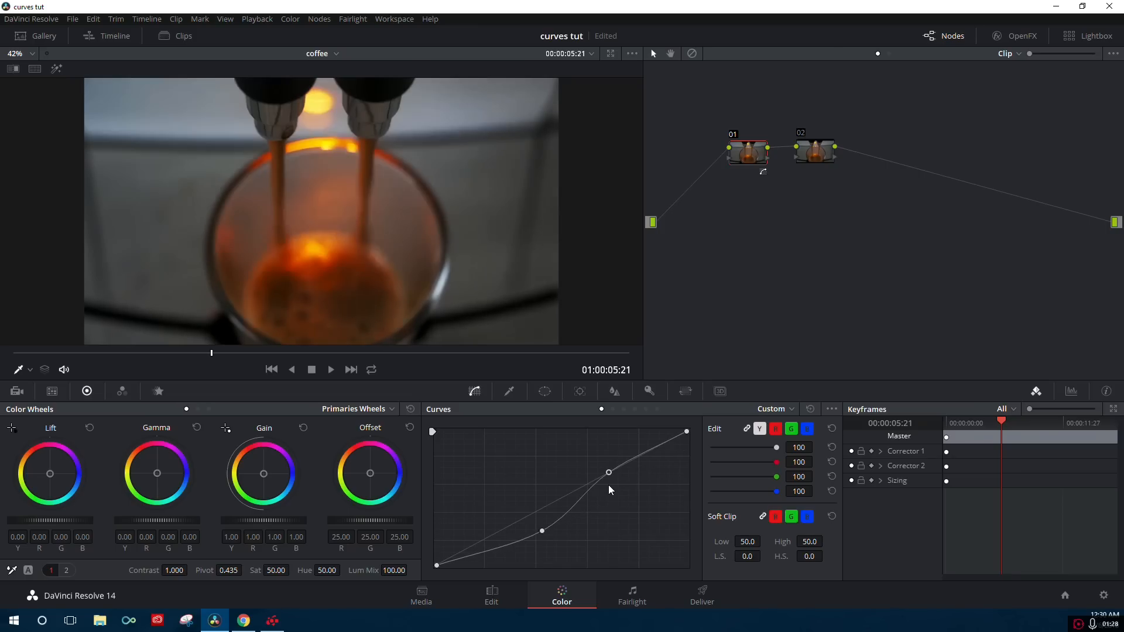
mouse_move(612, 489)
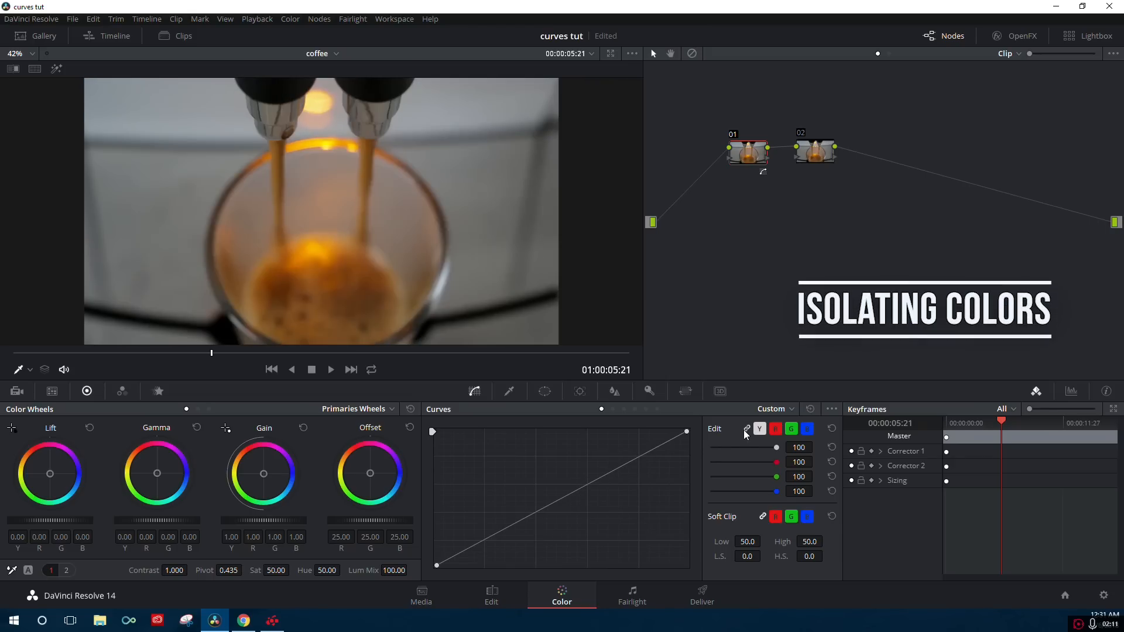
mouse_move(746, 434)
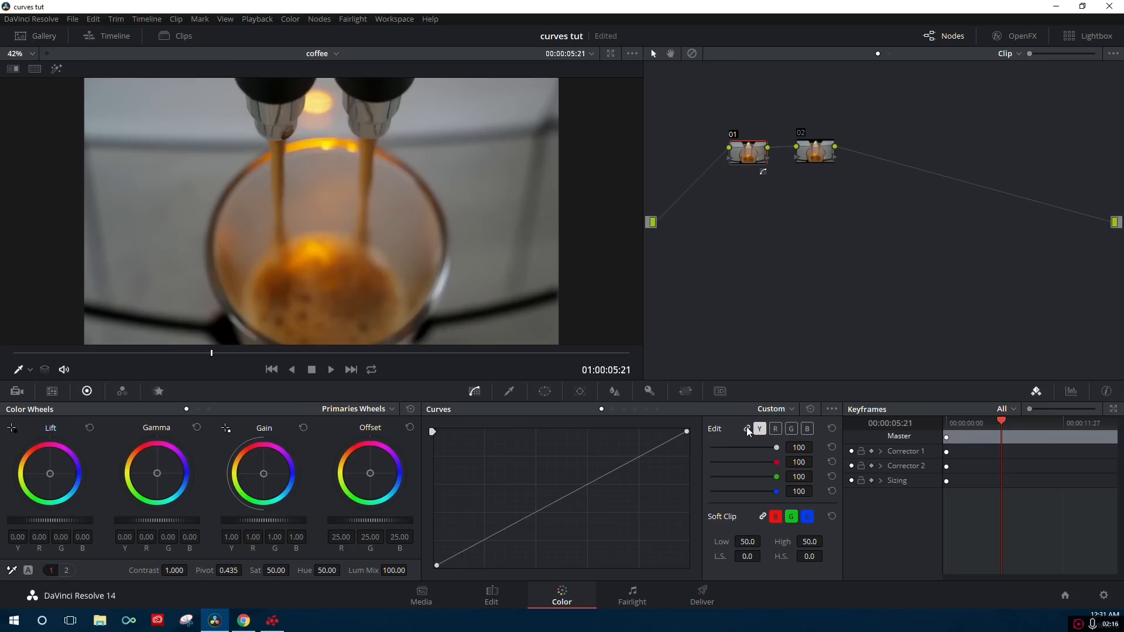
- Raise a single point on the espresso clip's custom curve to lift darker and middle tones
click(775, 429)
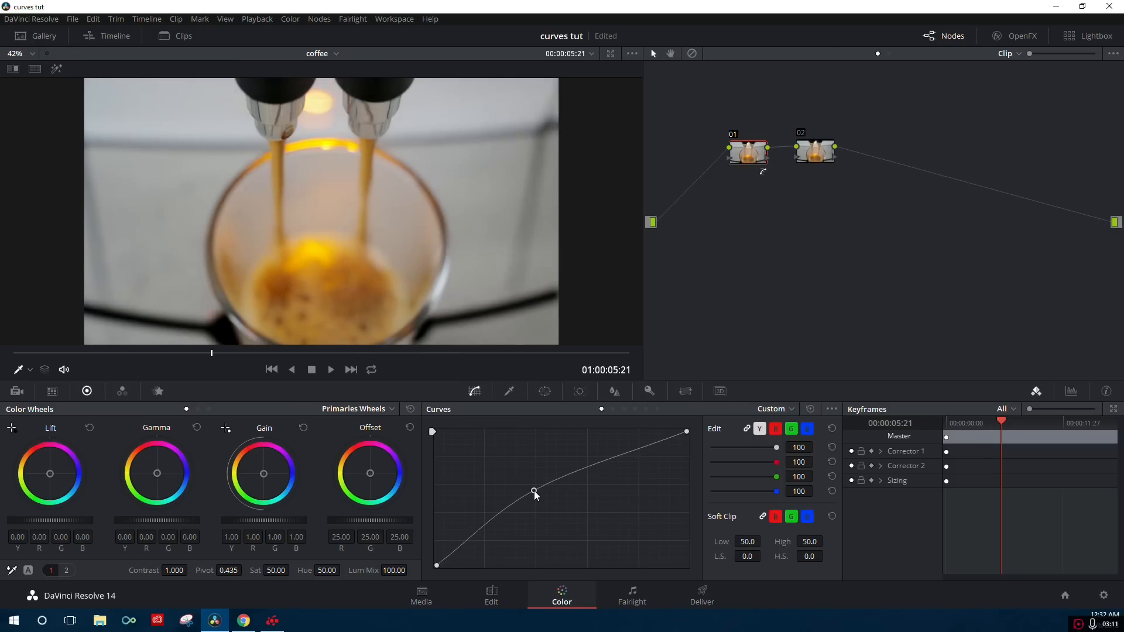
- Unlink the YRGB curves, select the green channel, and reset all custom curve adjustments
click(748, 429)
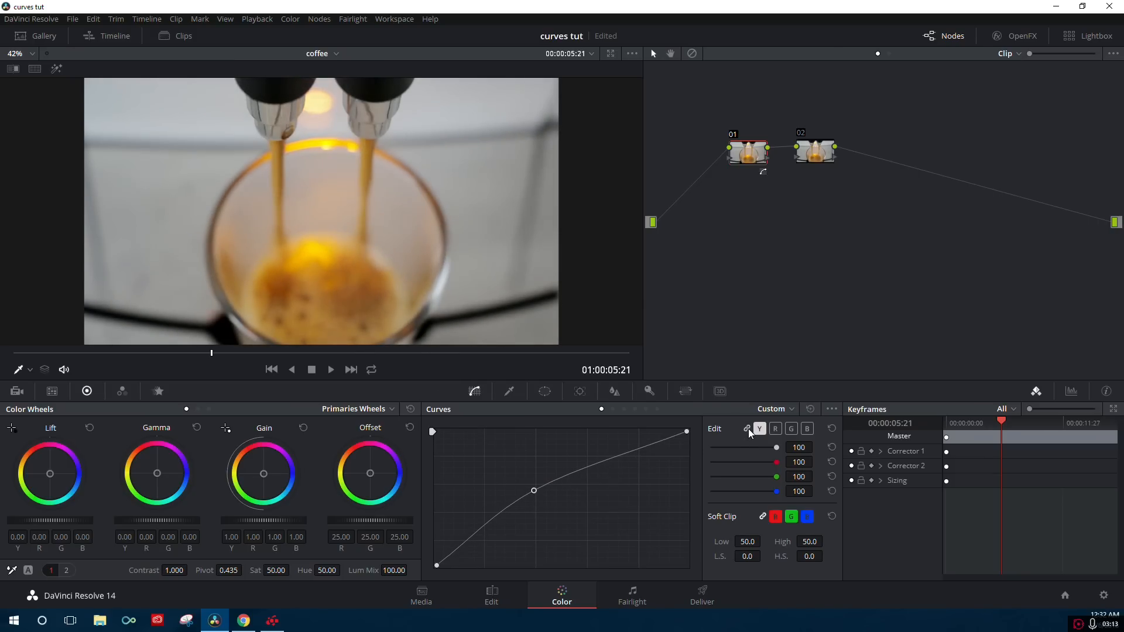
click(791, 428)
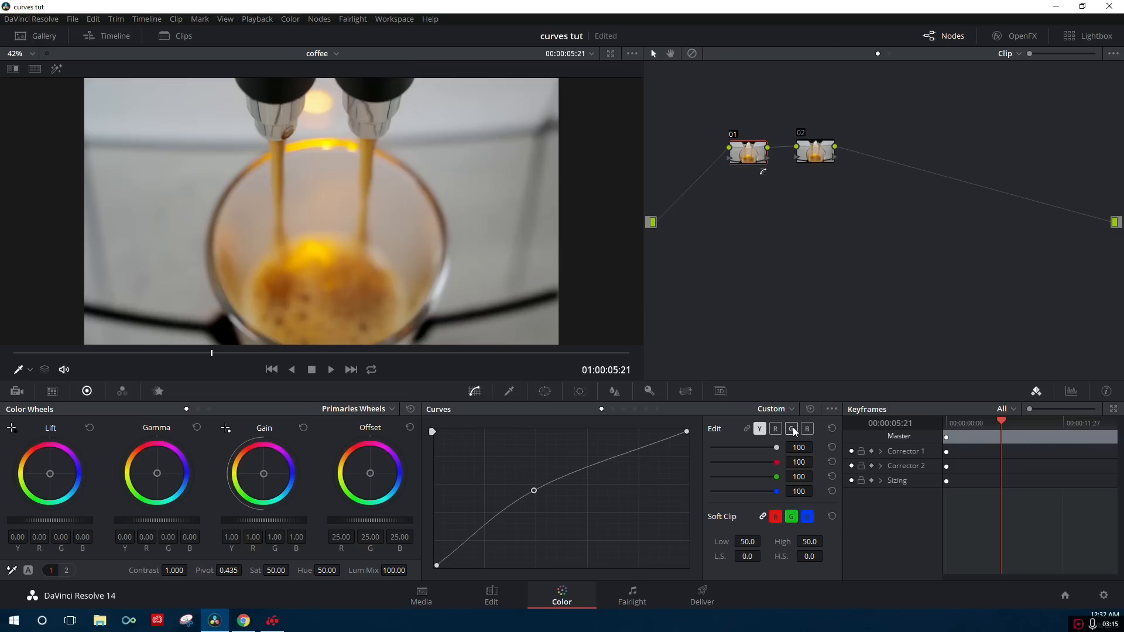
click(791, 428)
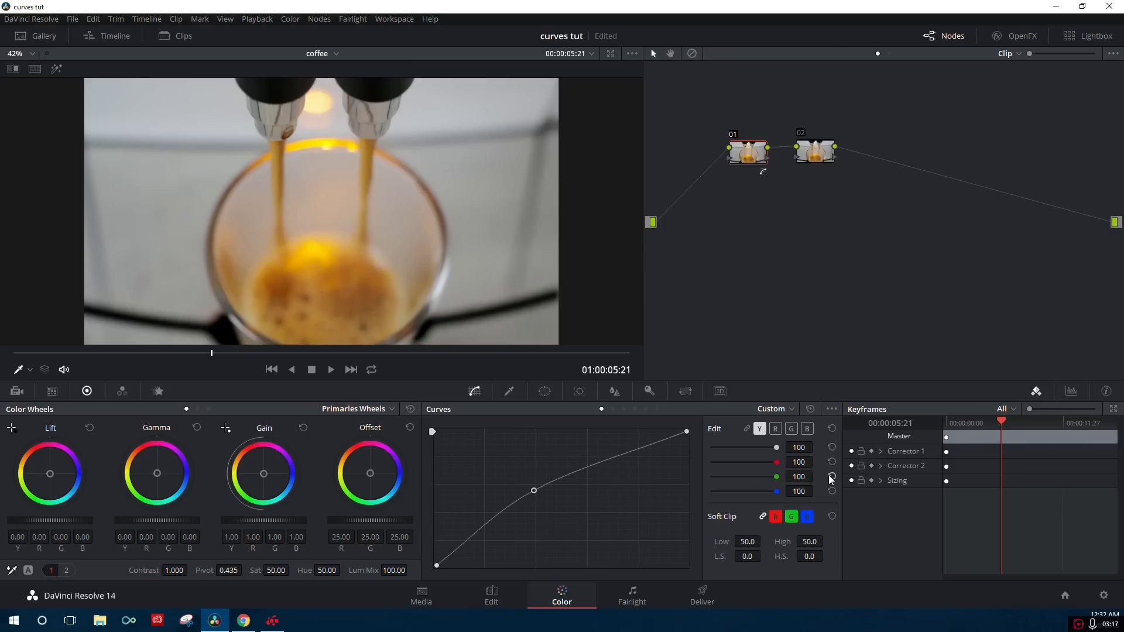
click(791, 428)
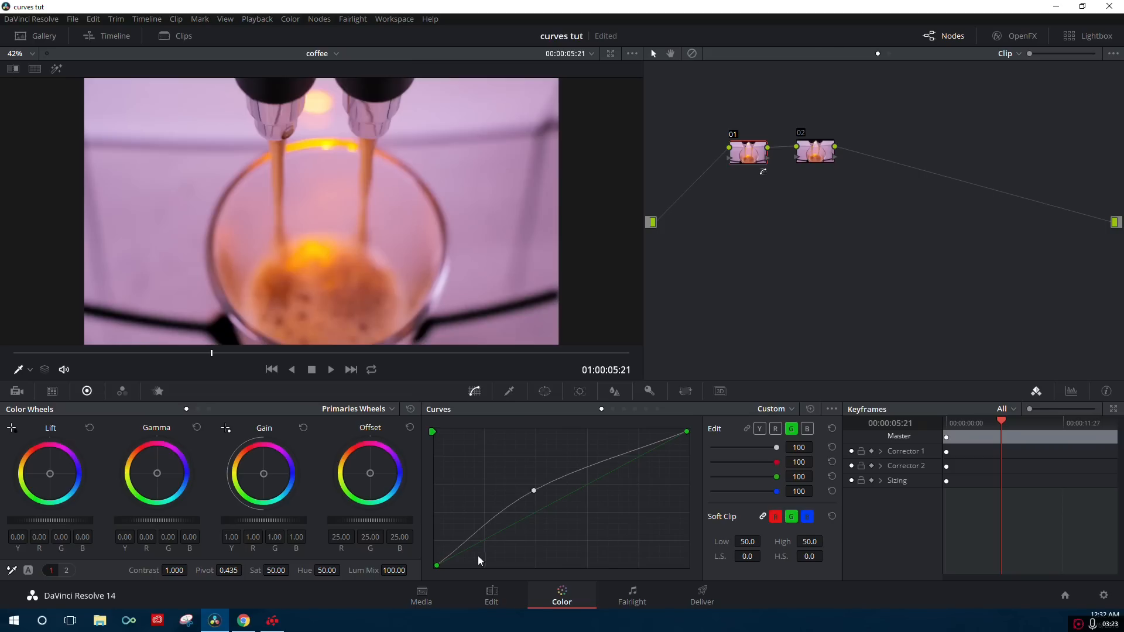
mouse_move(482, 581)
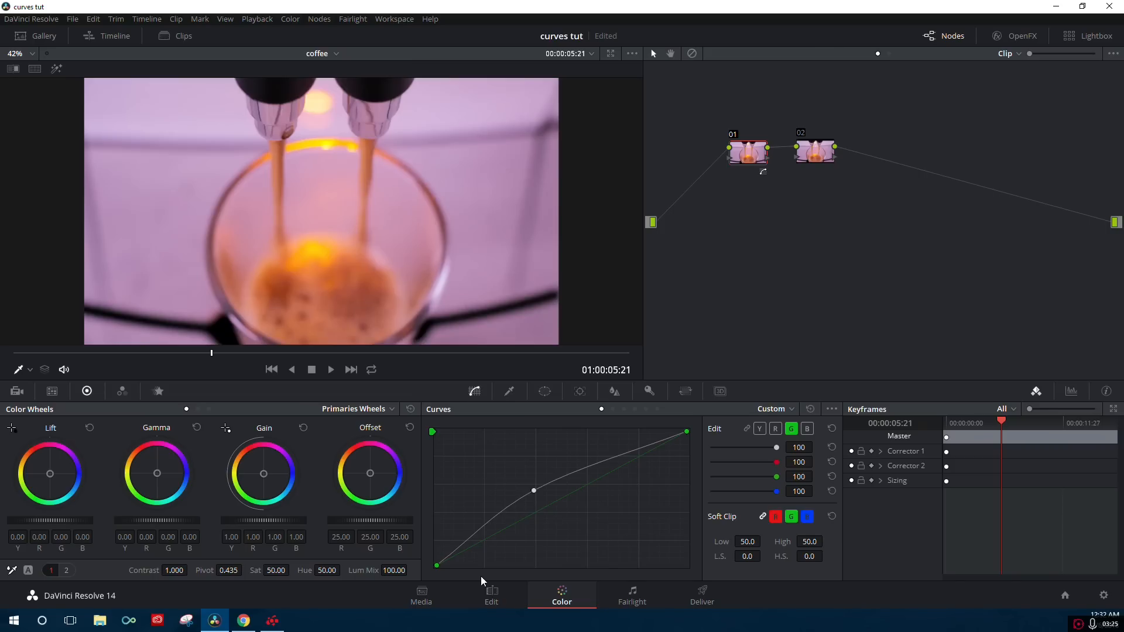
mouse_move(574, 522)
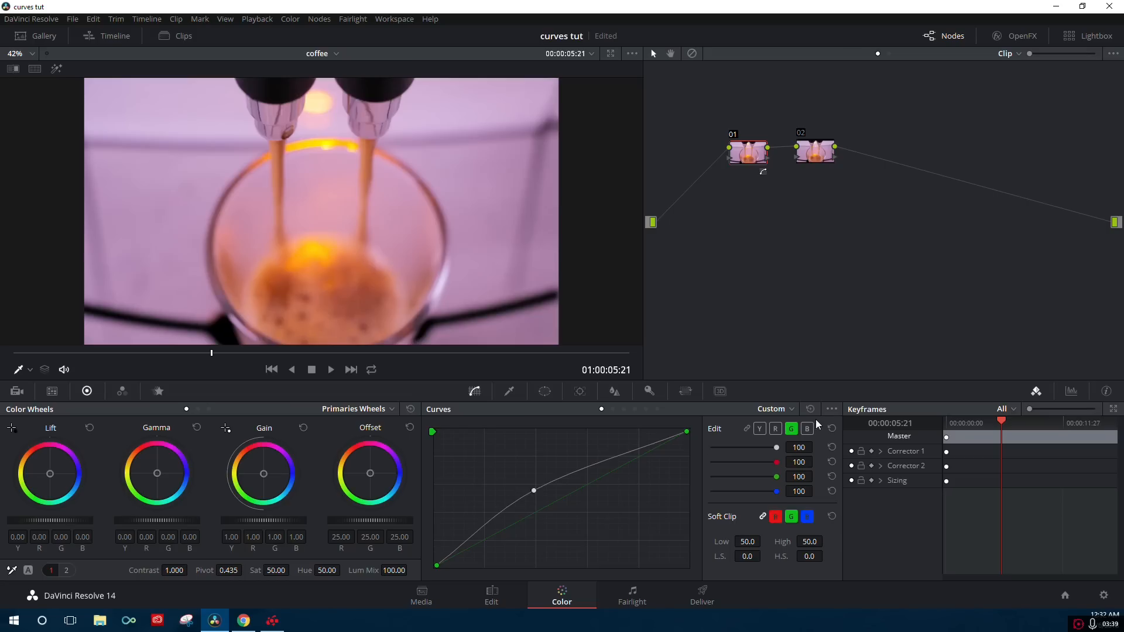
click(811, 409)
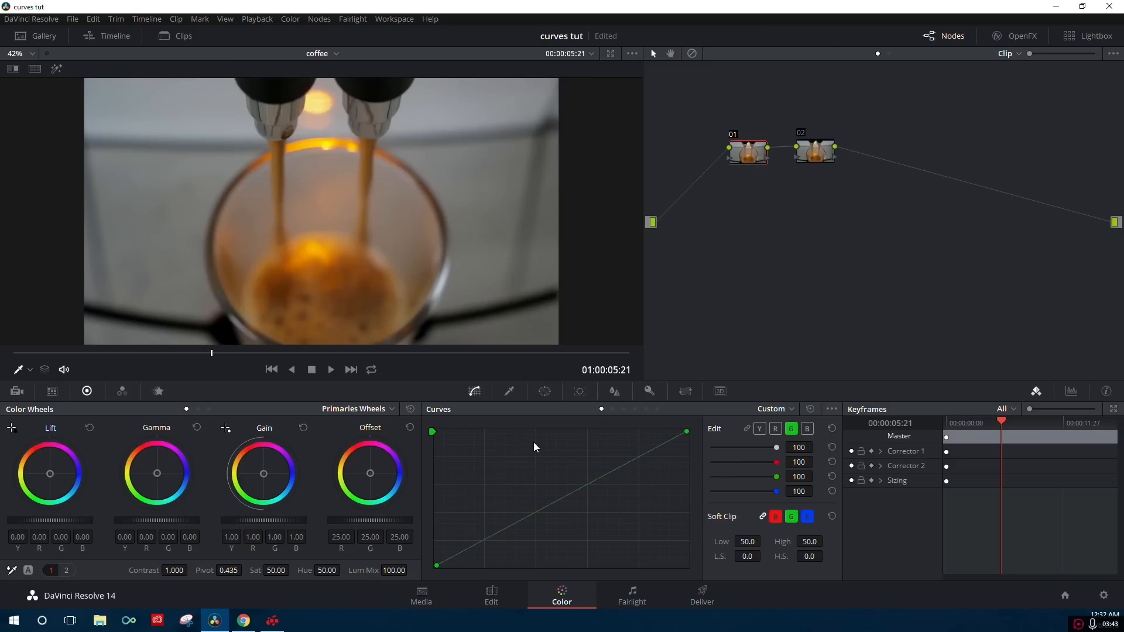
mouse_move(489, 191)
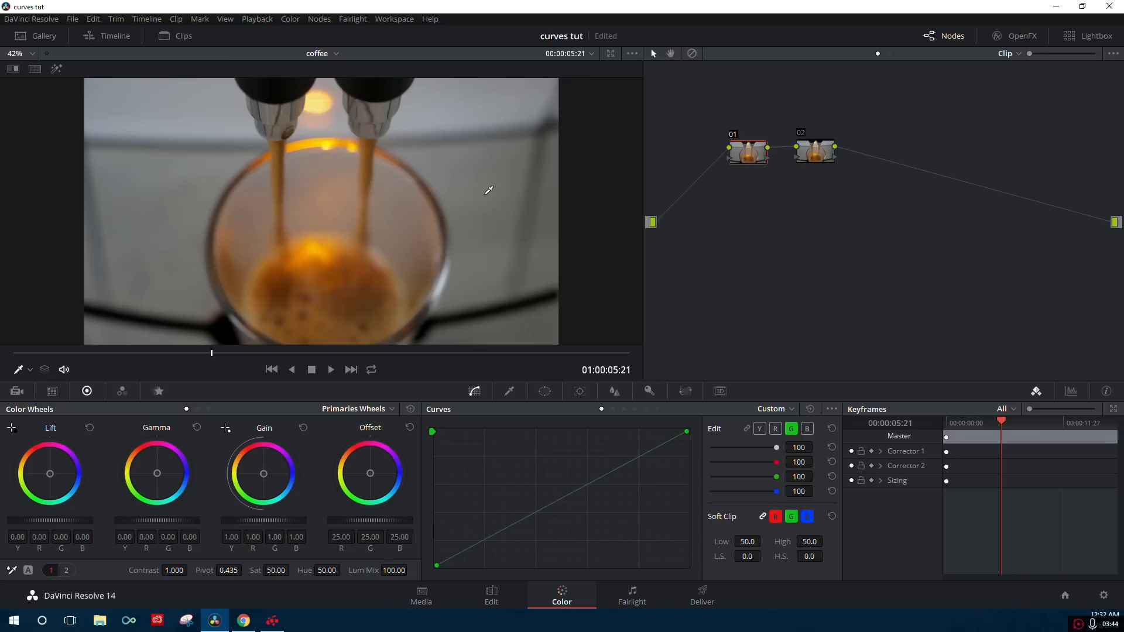
mouse_move(500, 218)
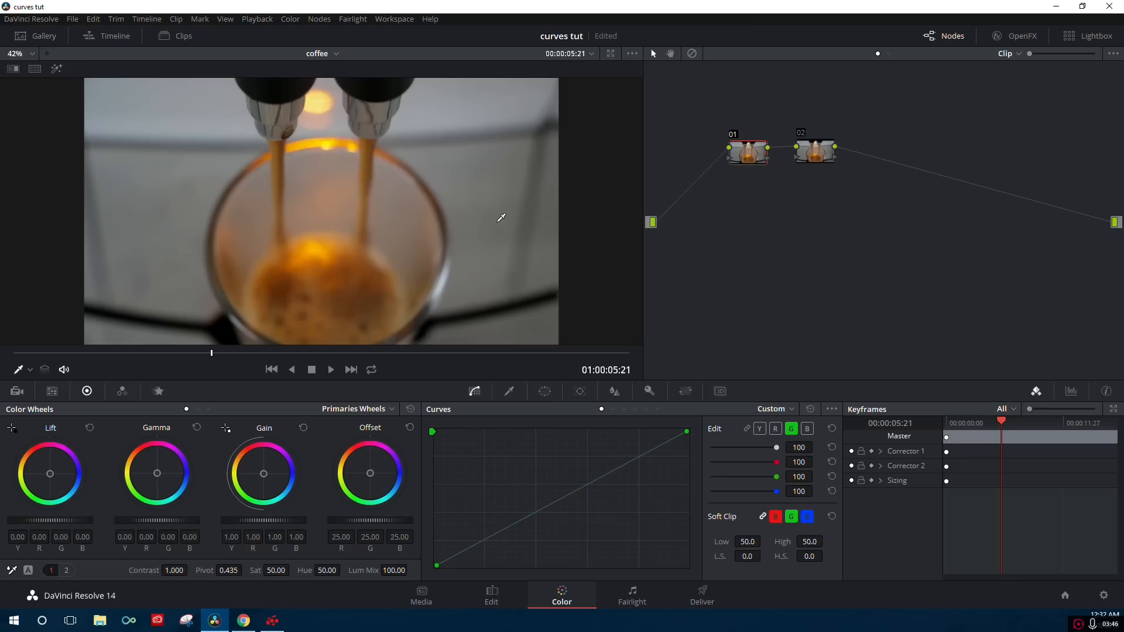
- Add one raised point on the relinked master curve to brighten the espresso clip's shadows and midtones
click(31, 370)
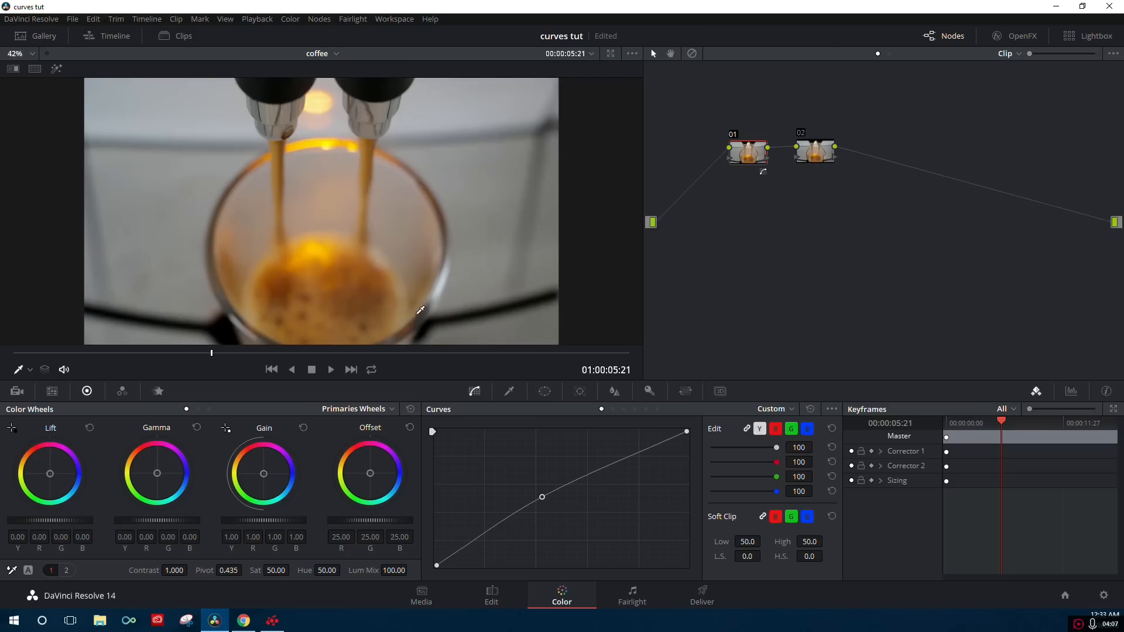
mouse_move(553, 568)
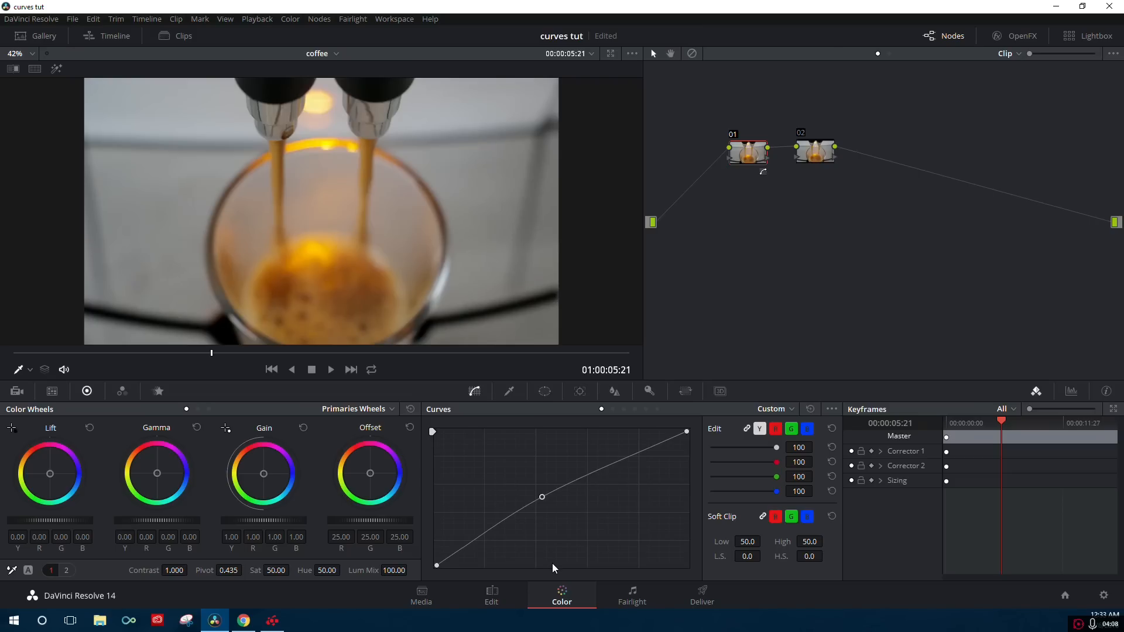
mouse_move(667, 532)
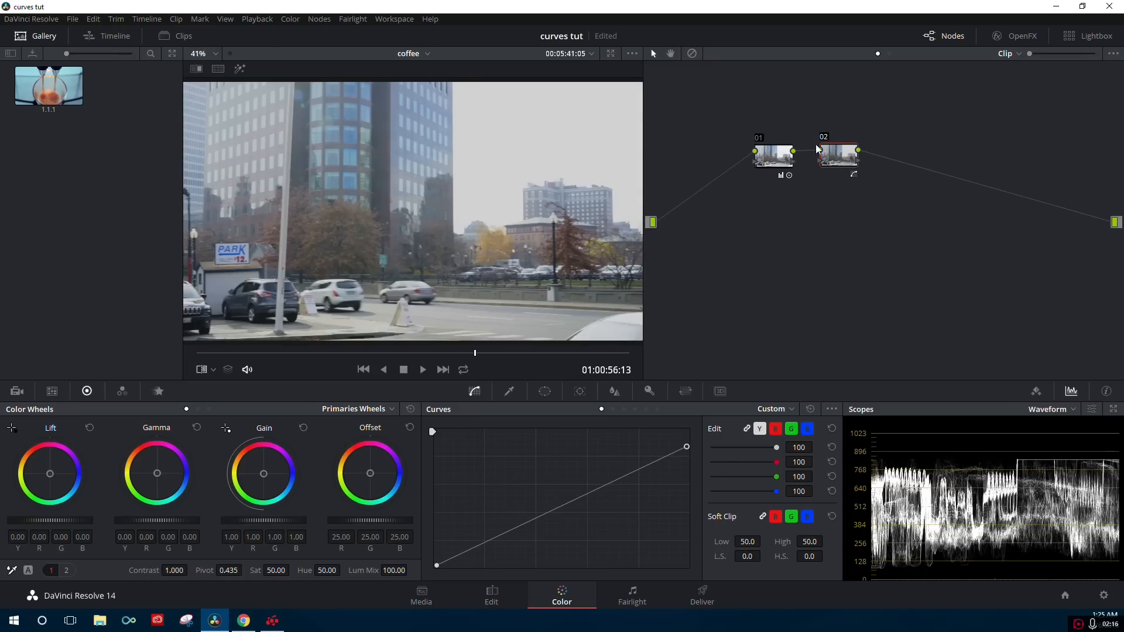
- Toggle node 02's bypass to compare the graded and ungraded city clip
click(837, 151)
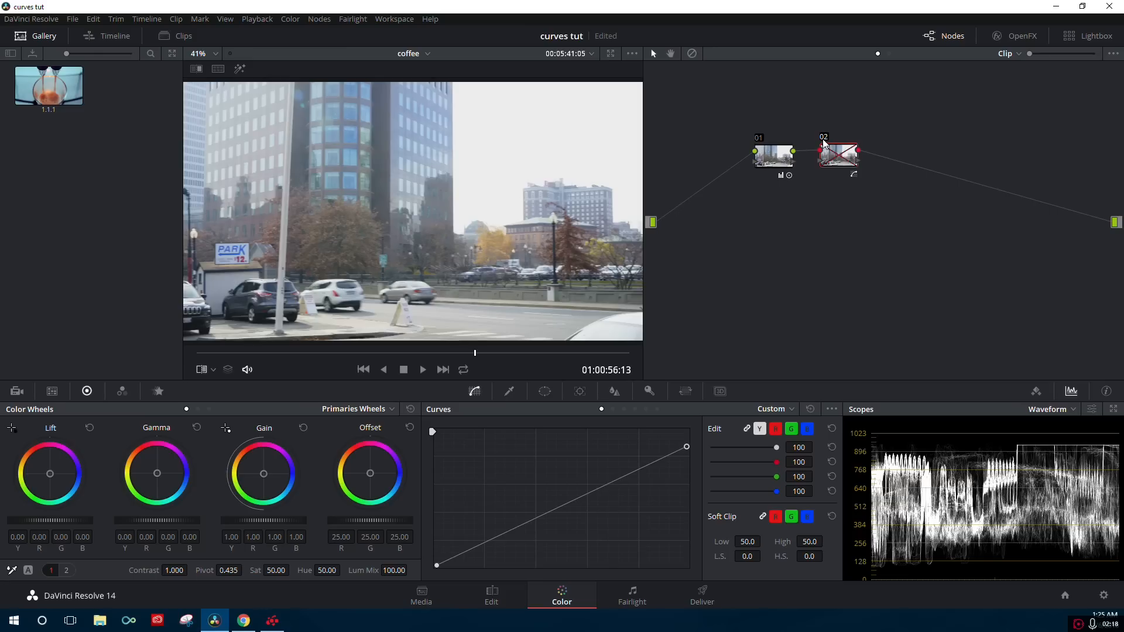
click(839, 153)
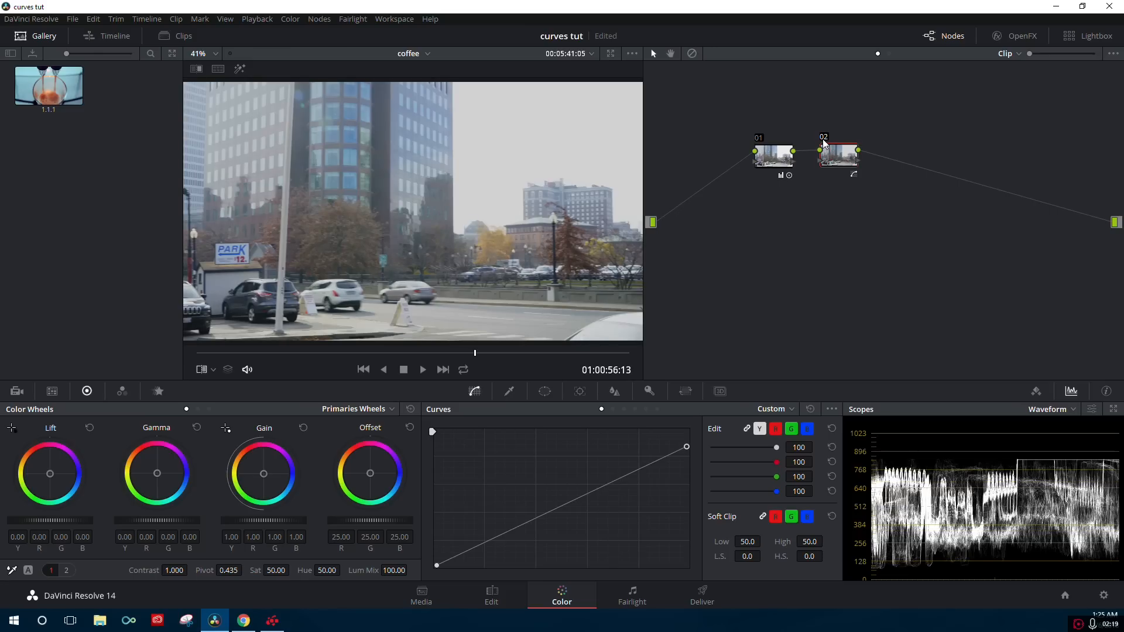
click(838, 153)
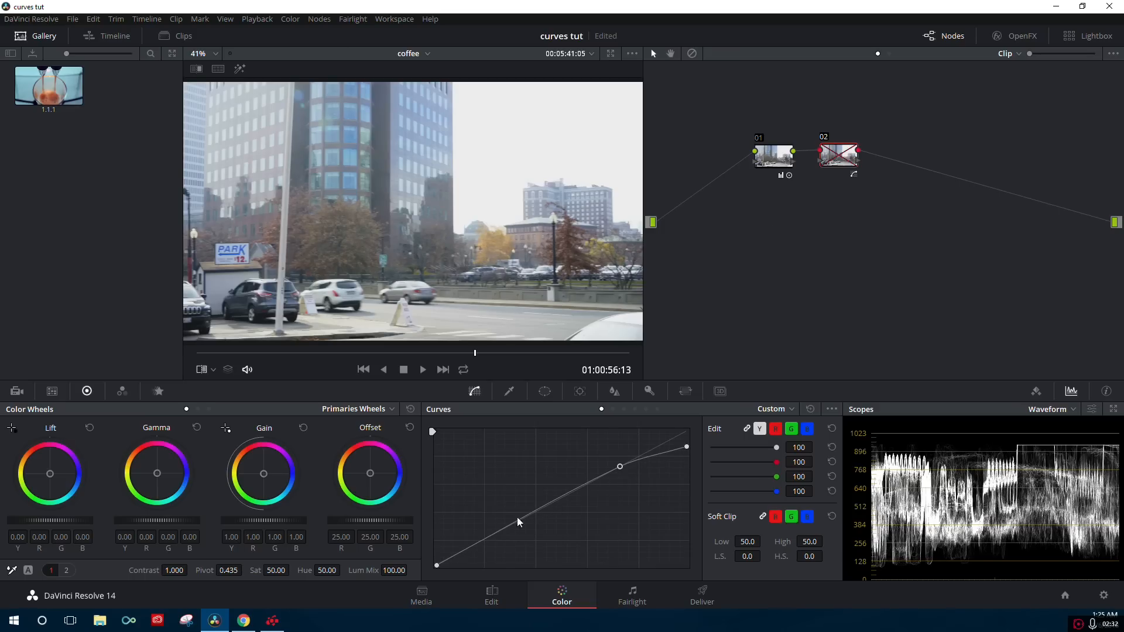
mouse_move(584, 494)
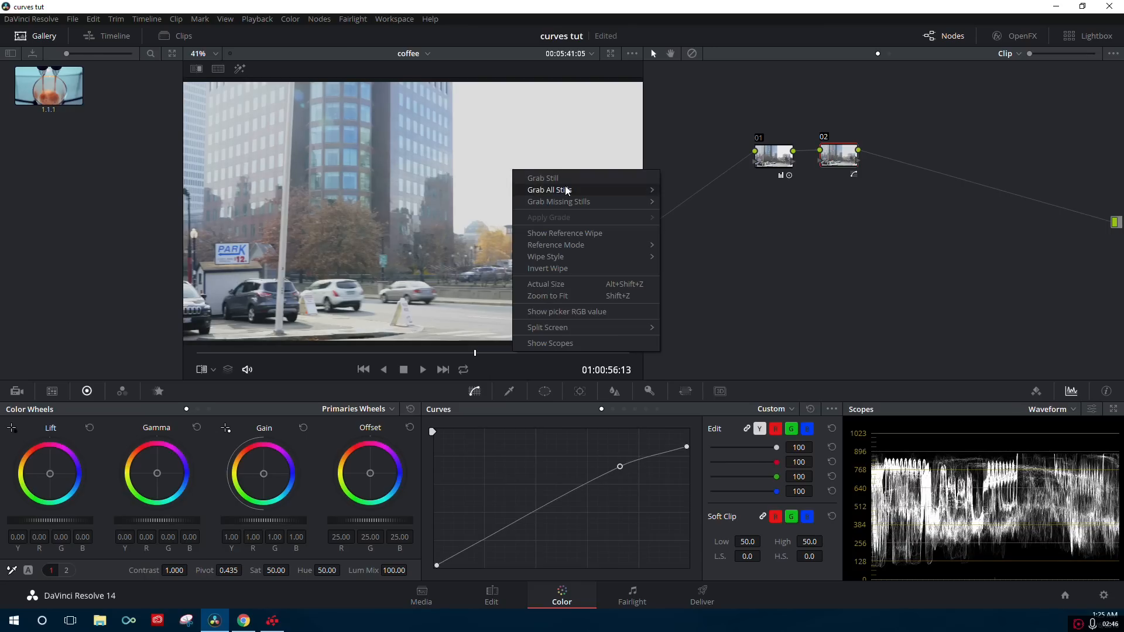
- Reset the custom curve and set Soft Clip High to 27.1 on node 02
click(543, 178)
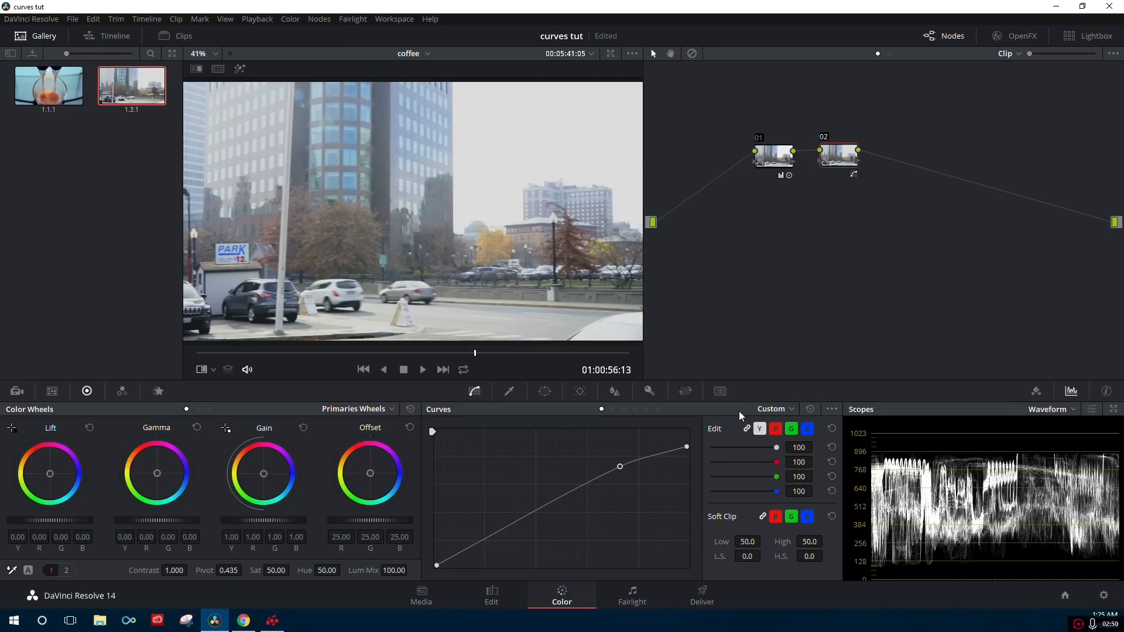
click(811, 408)
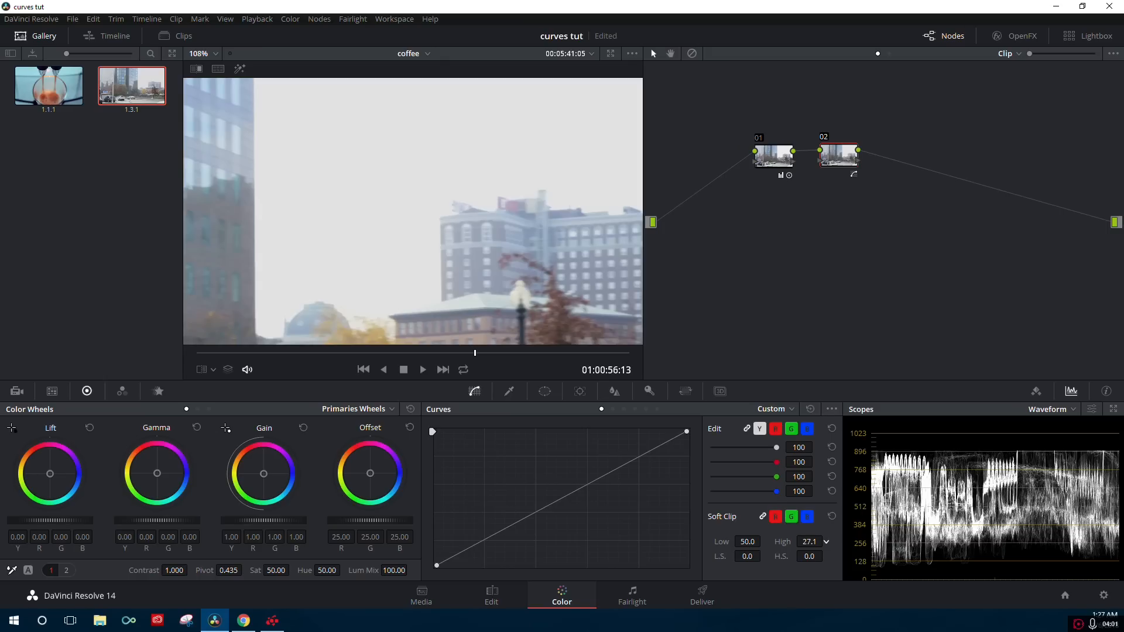
mouse_move(830, 142)
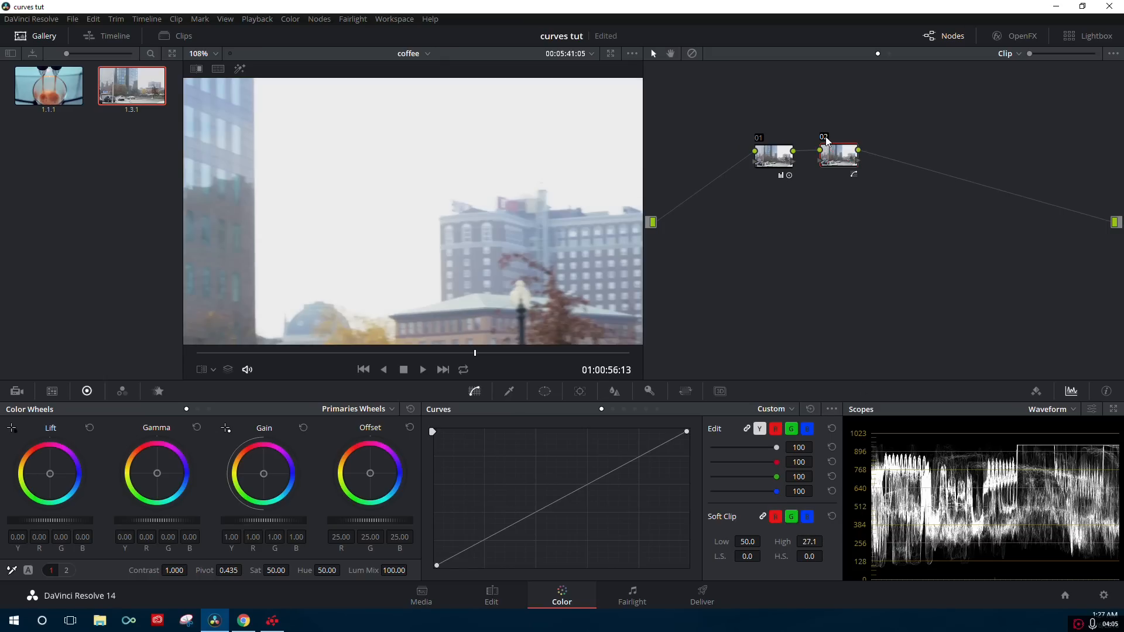
click(837, 152)
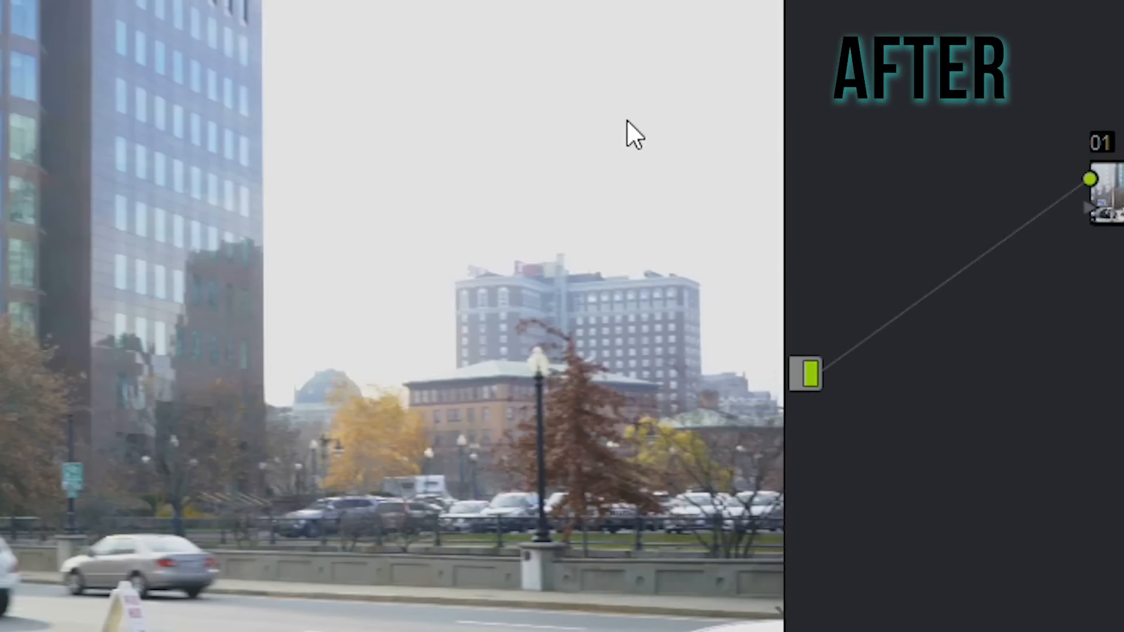
- Grab a new still of the city grade and compare it with earlier still 1.3.1
right_click(428, 141)
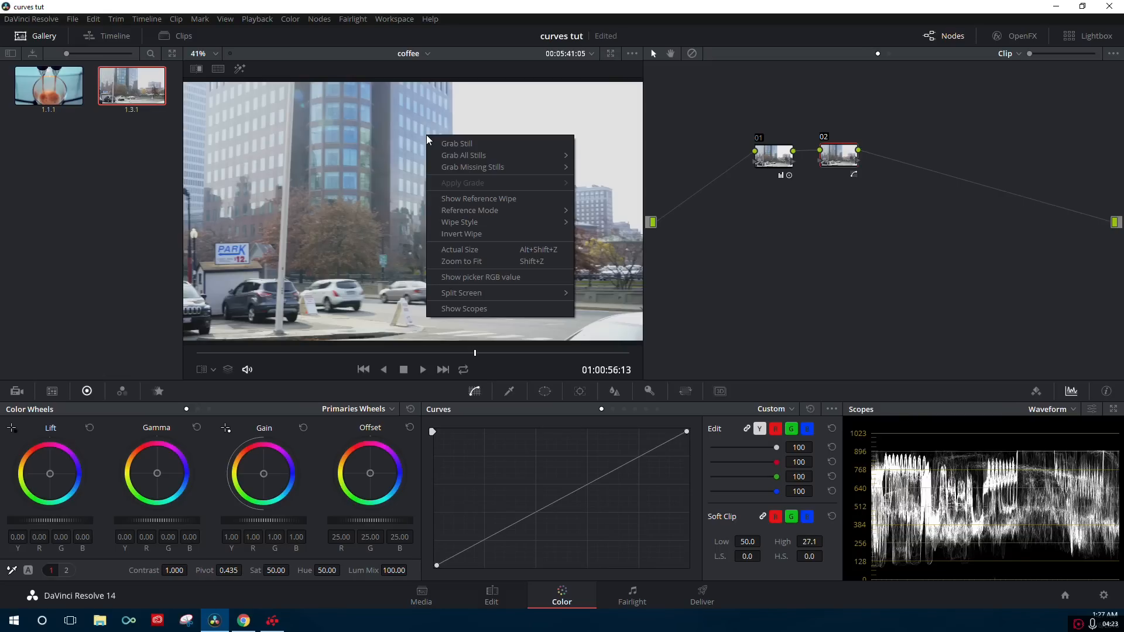
click(456, 143)
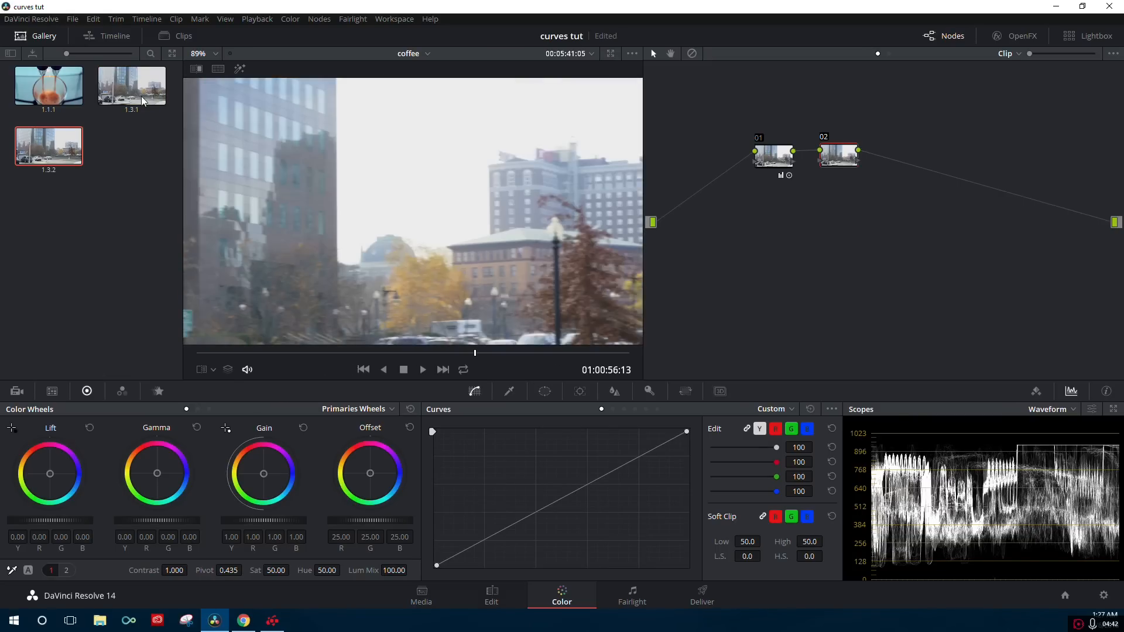
click(131, 86)
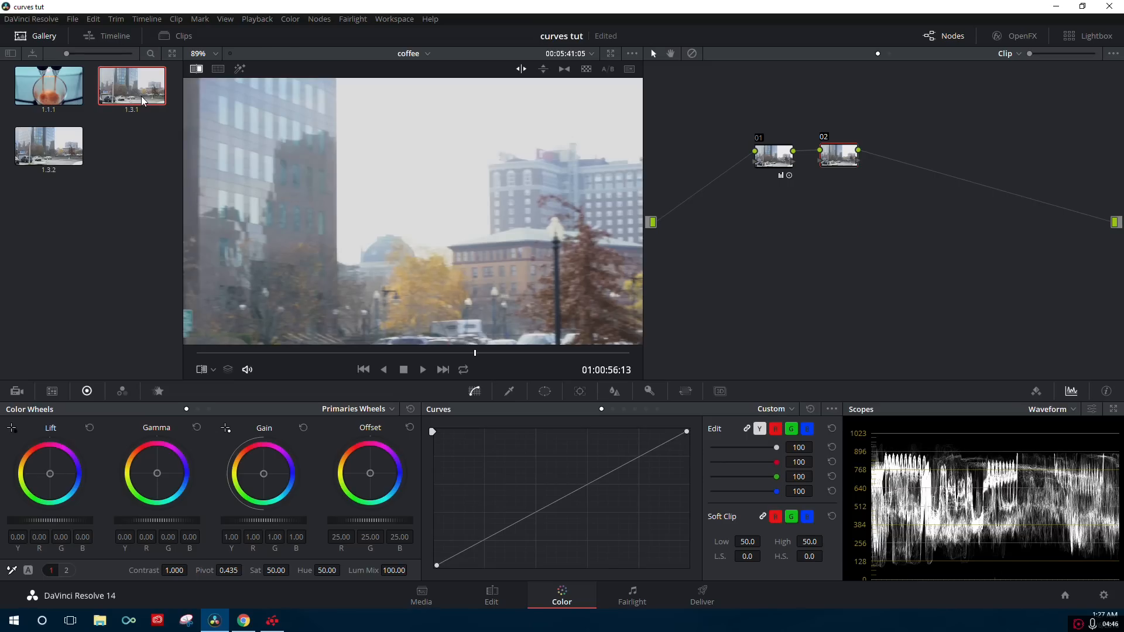
click(48, 146)
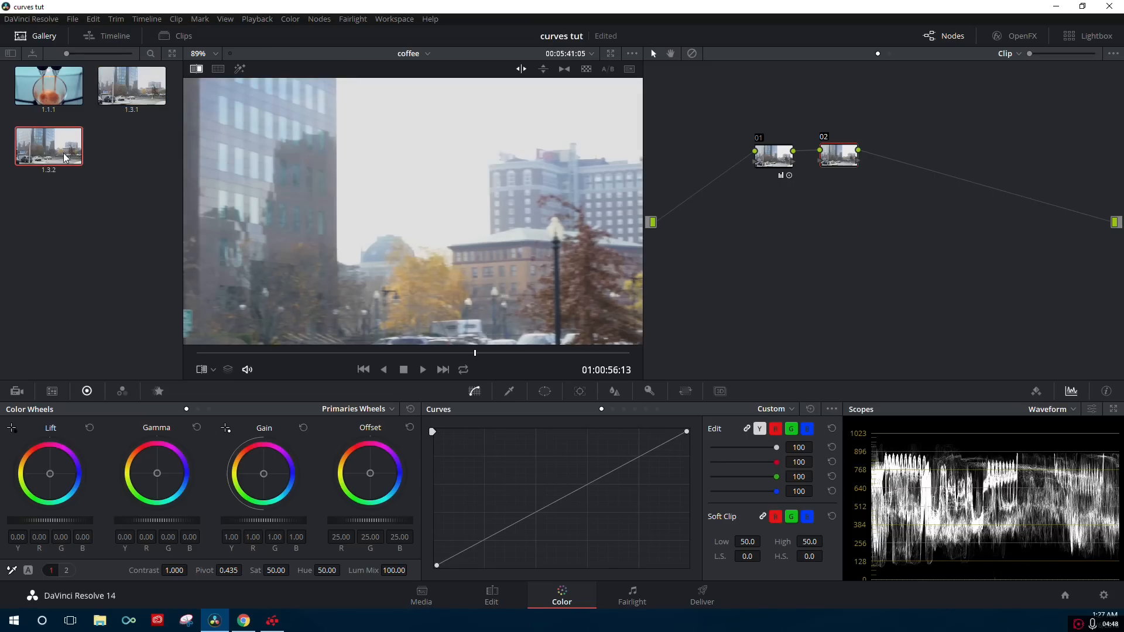
click(131, 88)
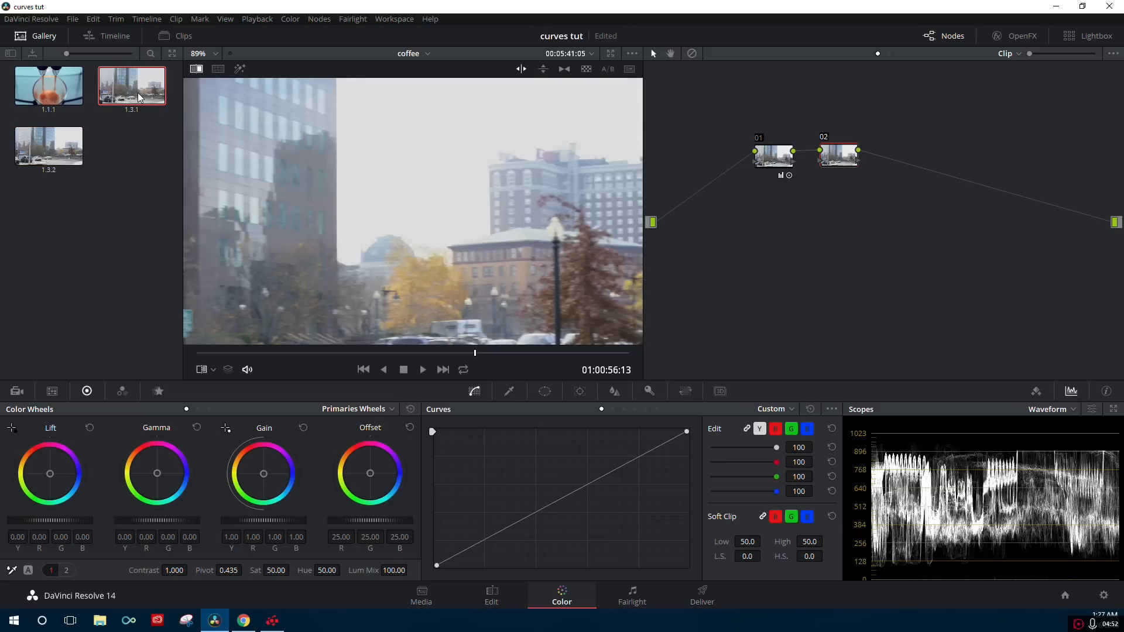
mouse_move(156, 199)
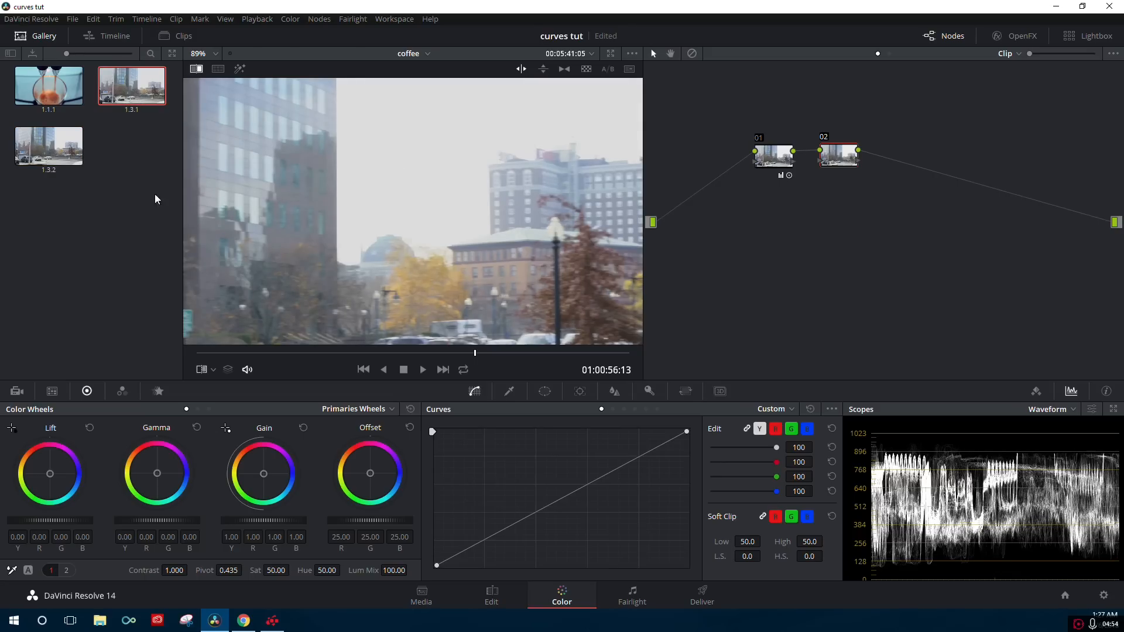
click(48, 145)
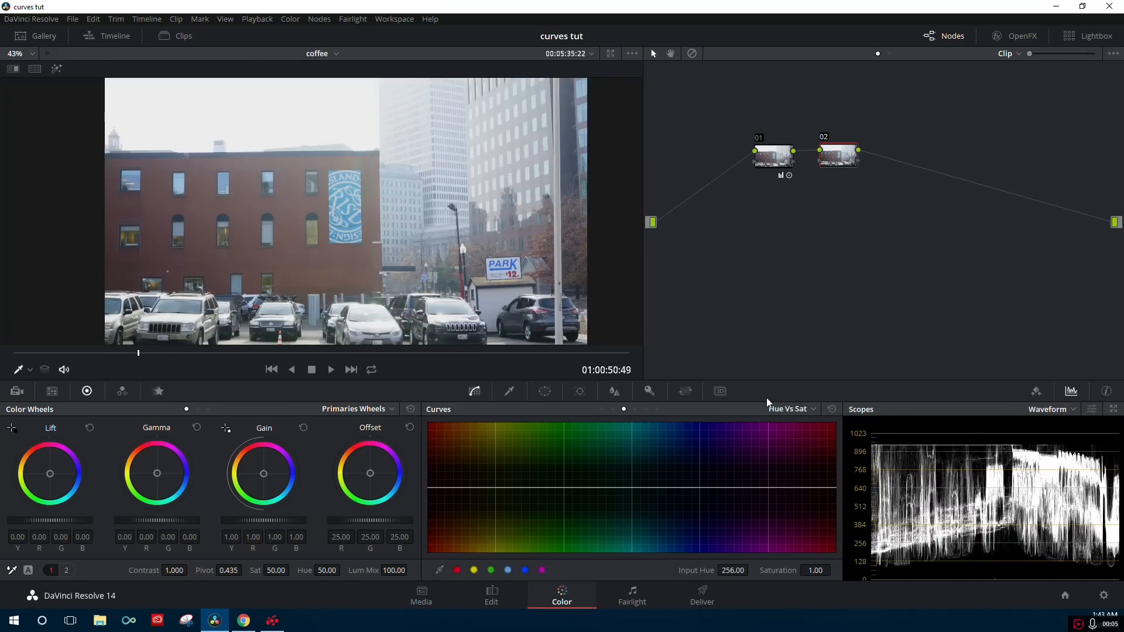
mouse_move(808, 401)
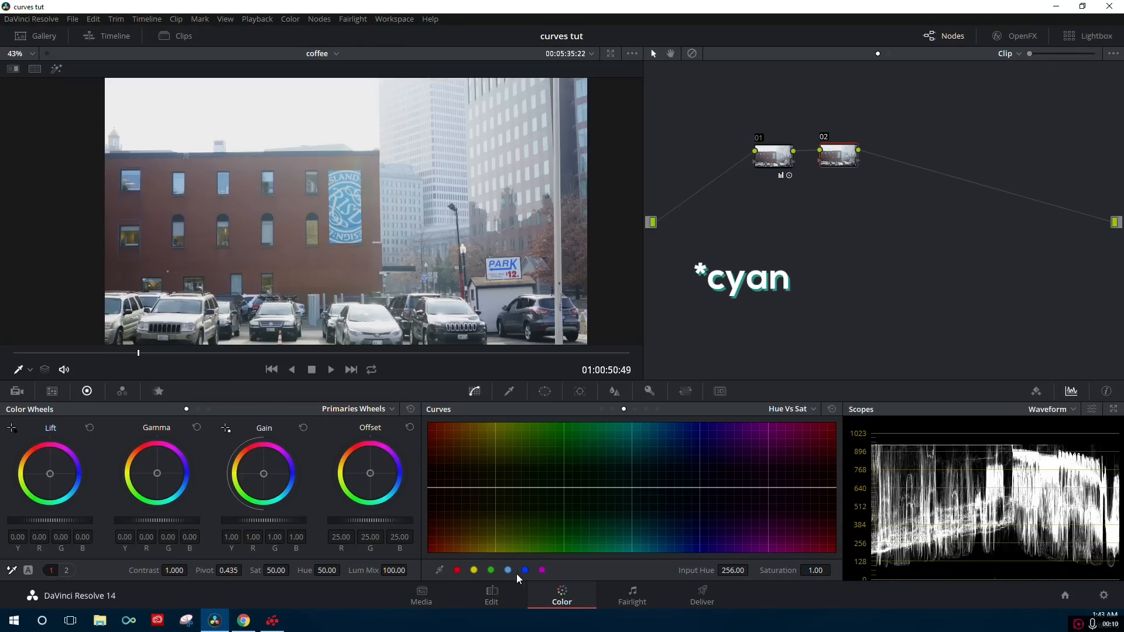
- Sample the teal sign on a Hue Vs Hue curve and rotate its hue to -46.61
click(508, 570)
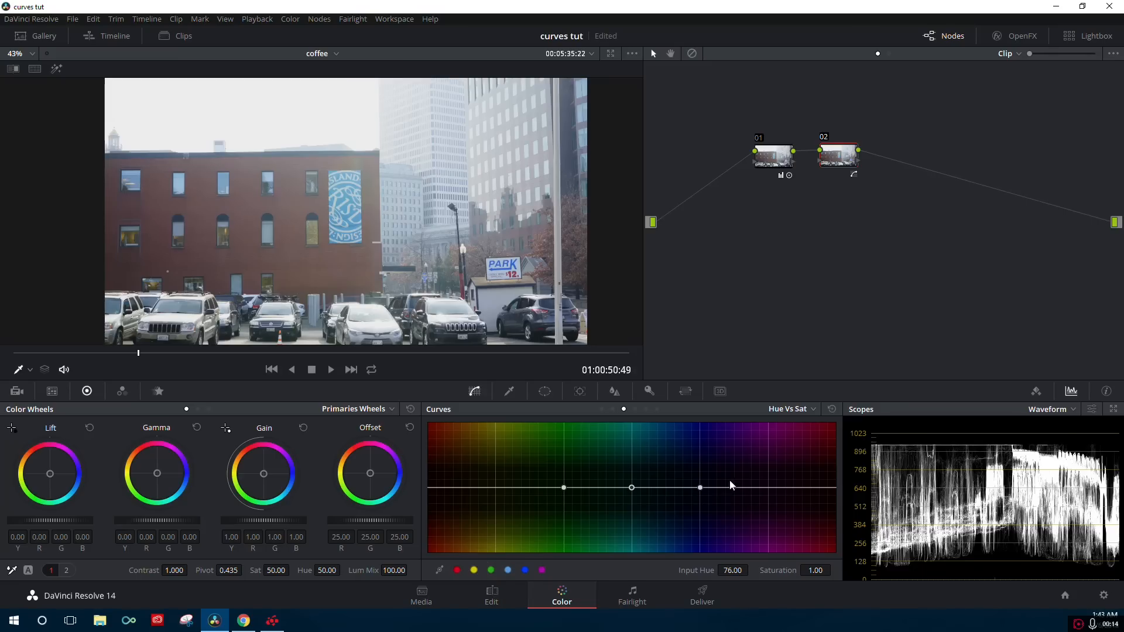
click(833, 408)
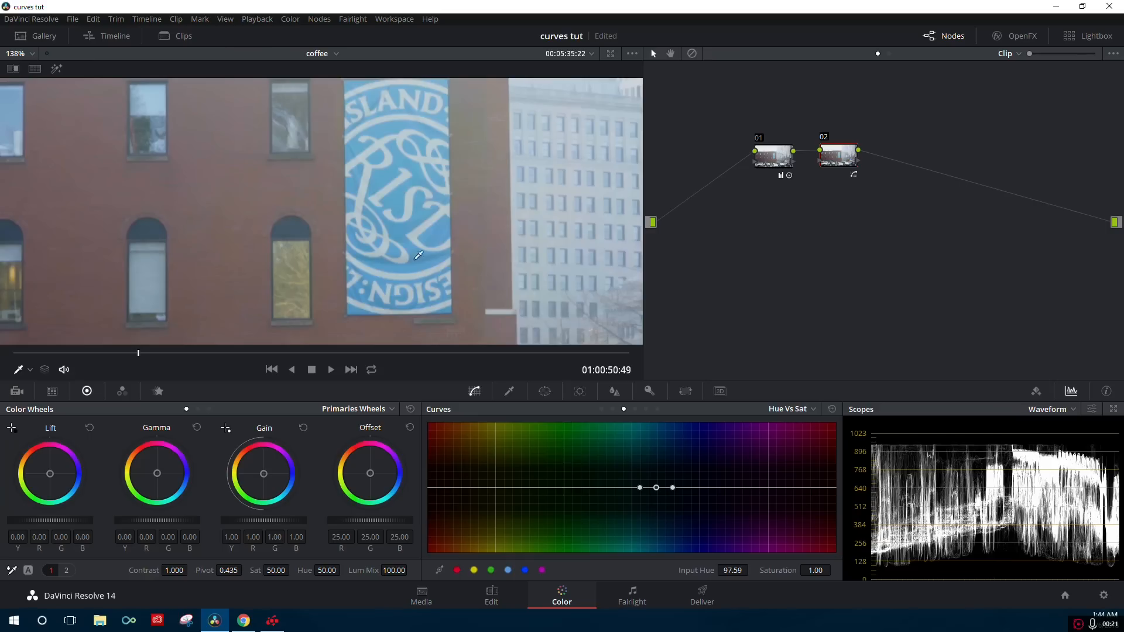
mouse_move(579, 505)
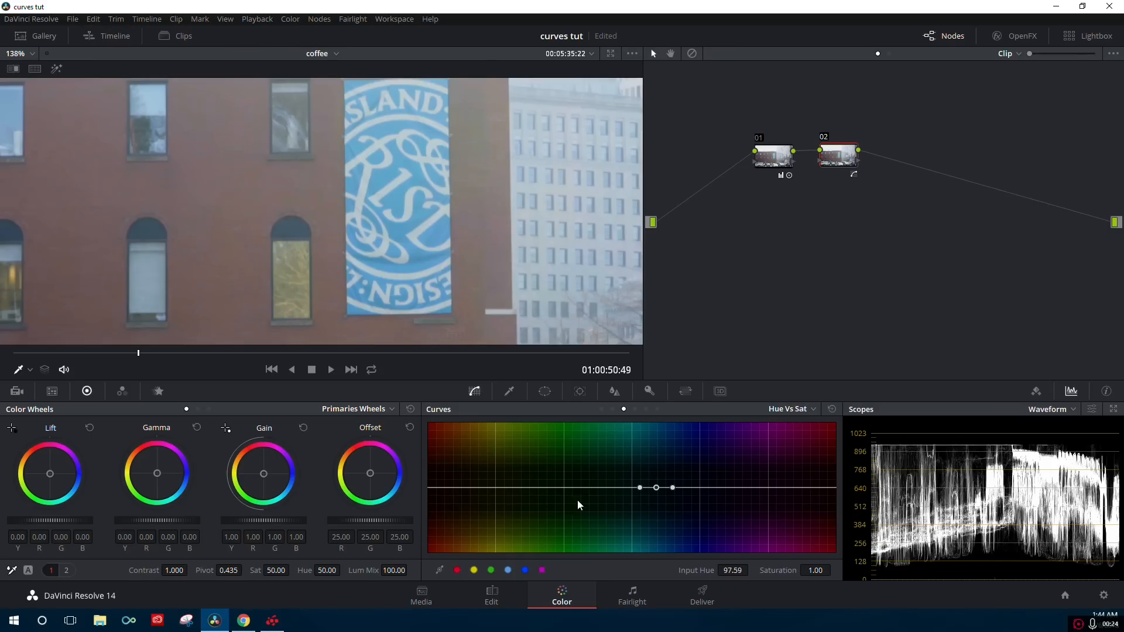
mouse_move(672, 500)
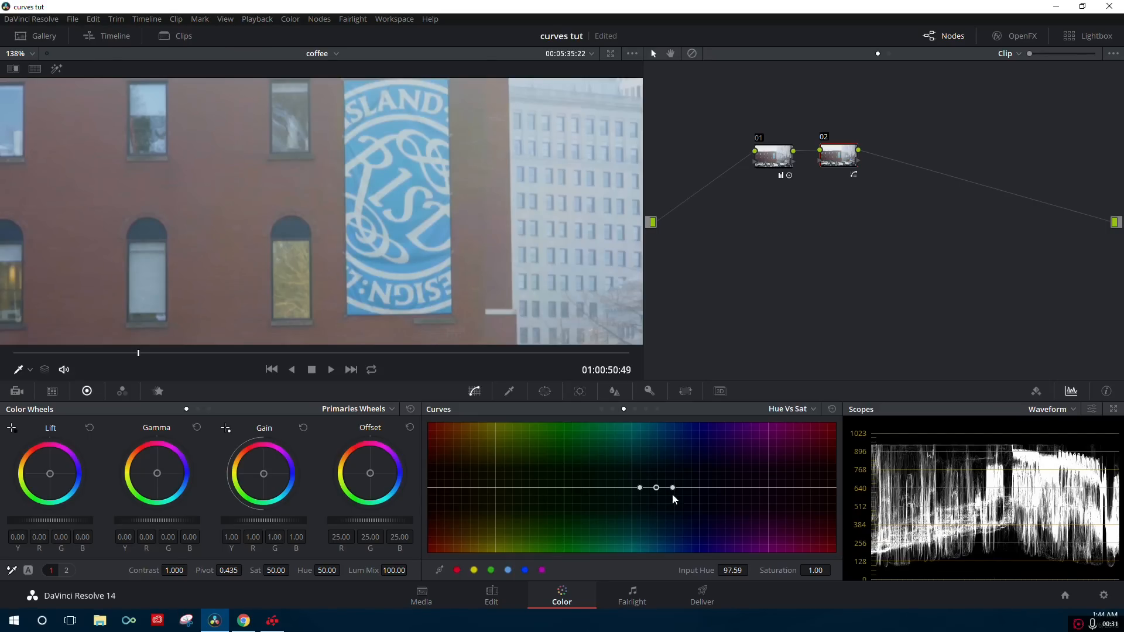
click(792, 409)
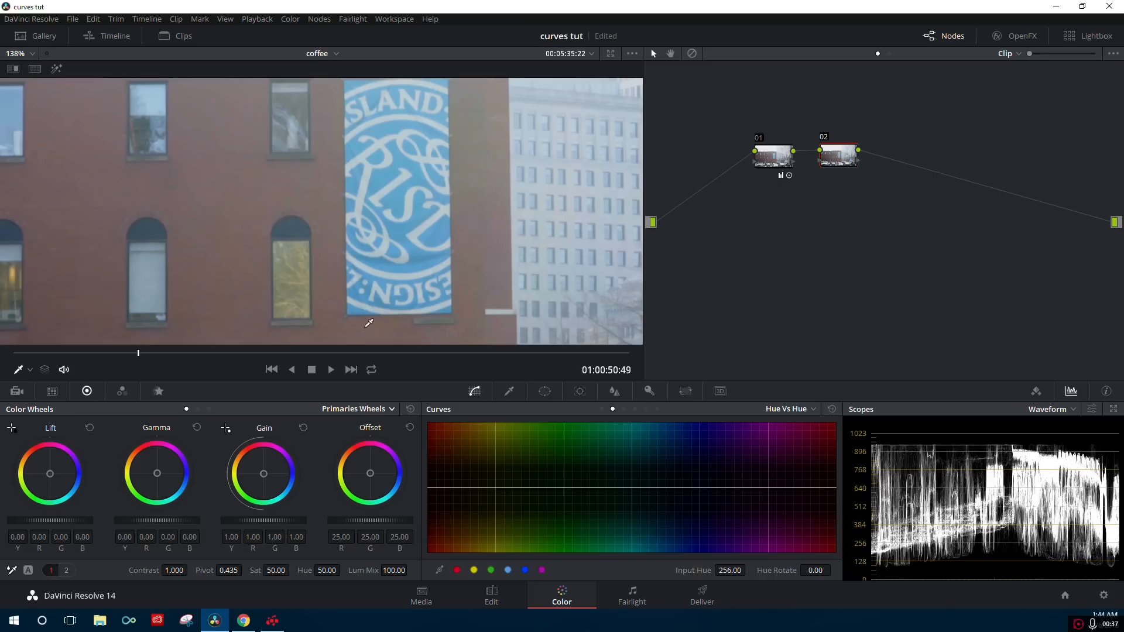
mouse_move(402, 227)
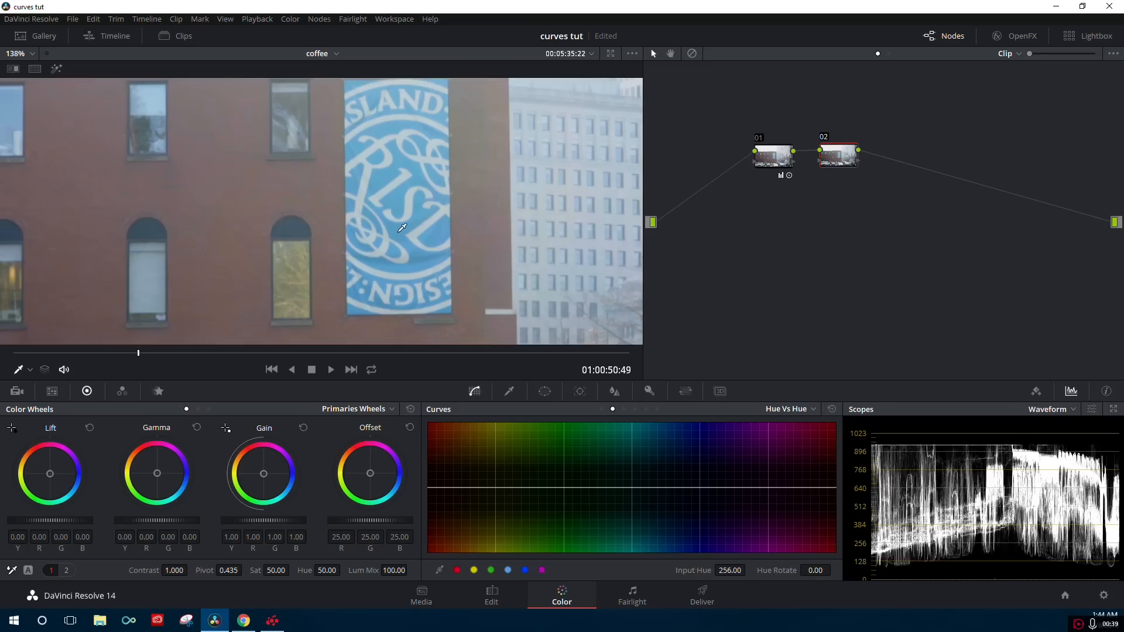
click(655, 488)
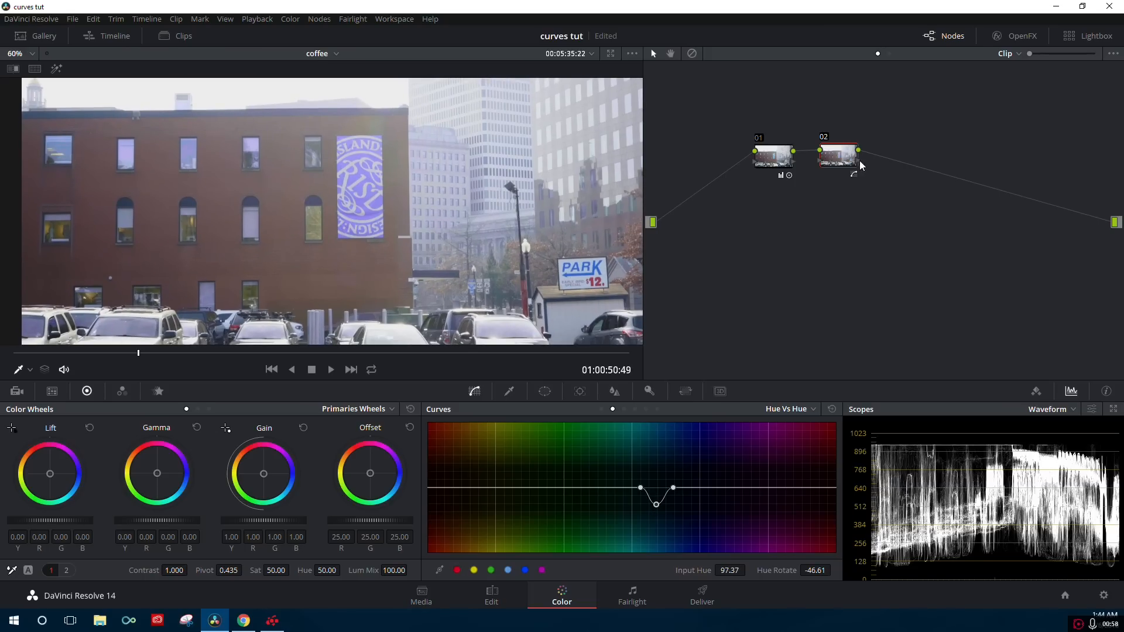
- Add a serial node after node 02 and sample the purple sign on a Hue Vs Sat curve, lowering it to 0.82
right_click(837, 152)
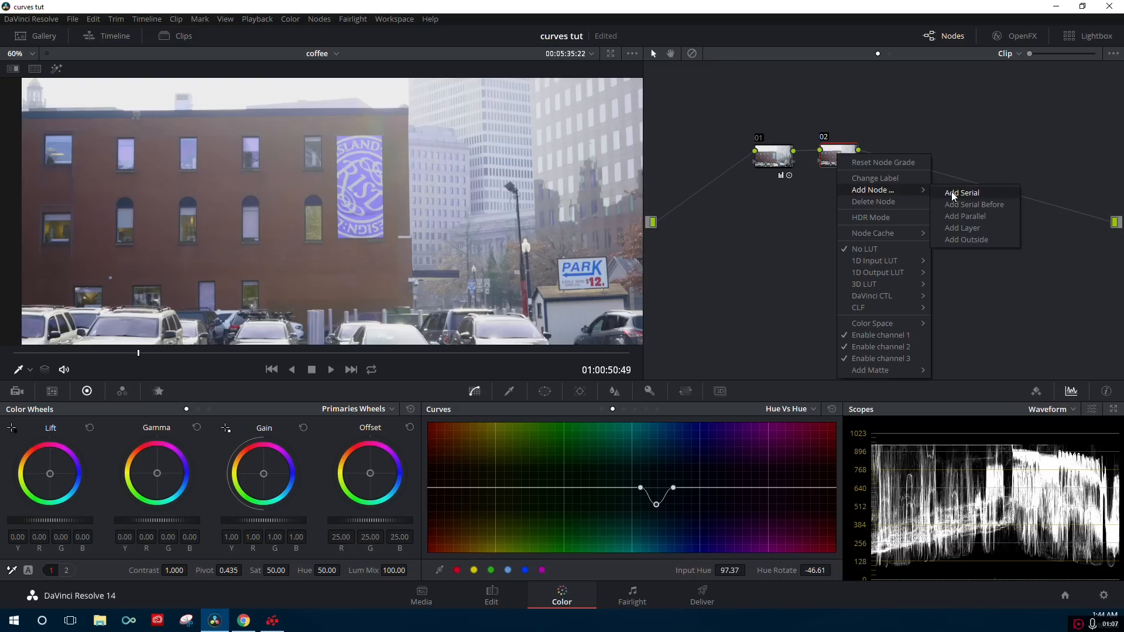
click(961, 192)
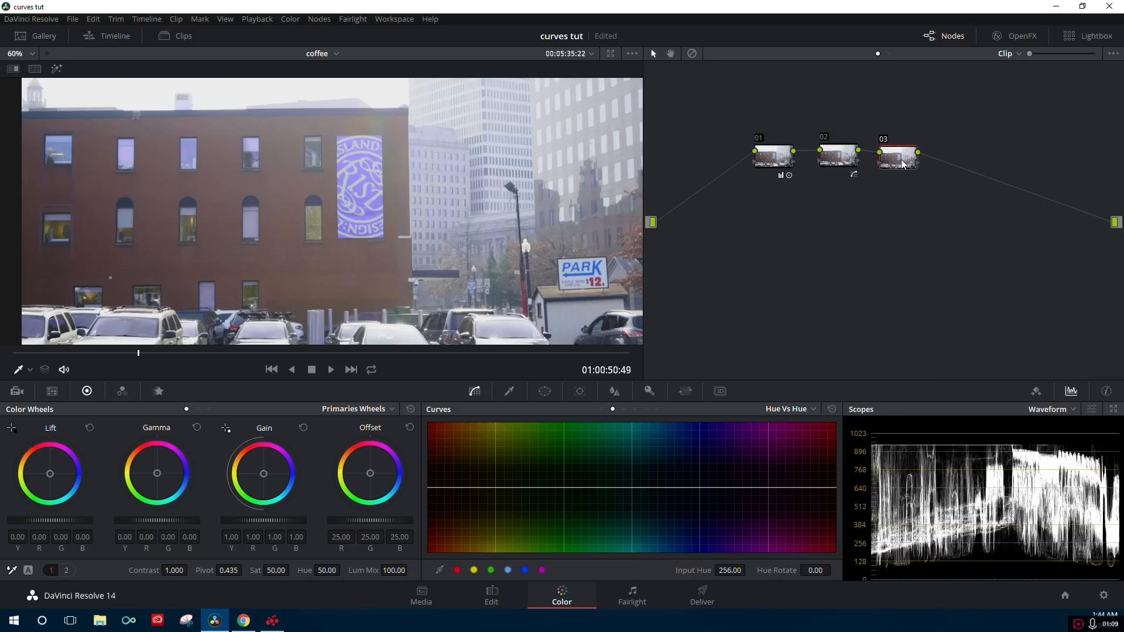
click(789, 408)
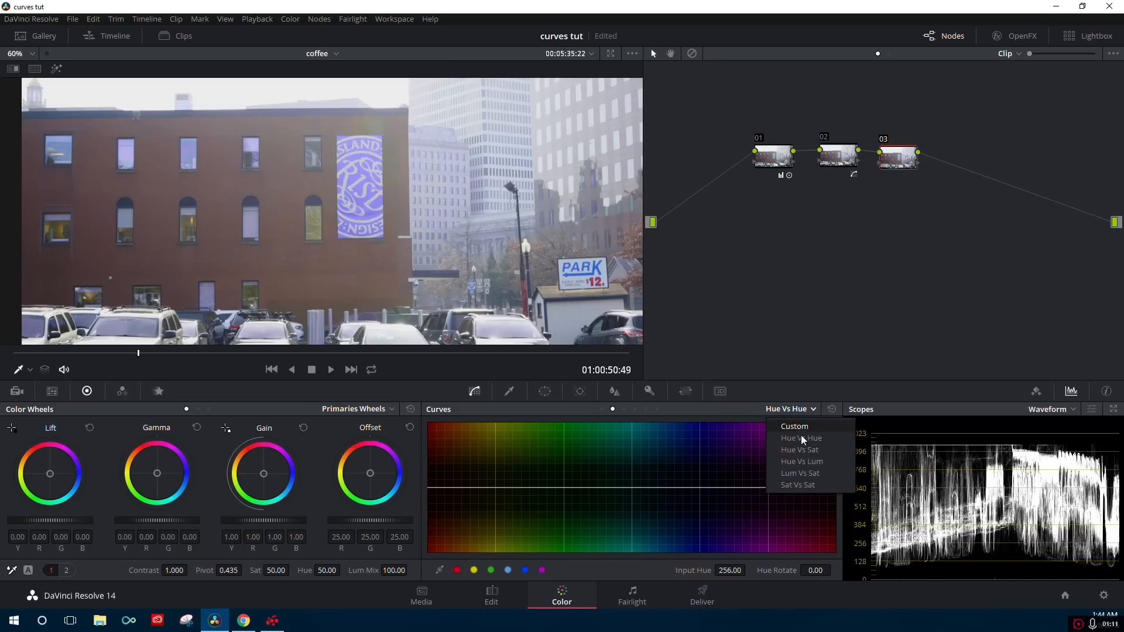
click(799, 450)
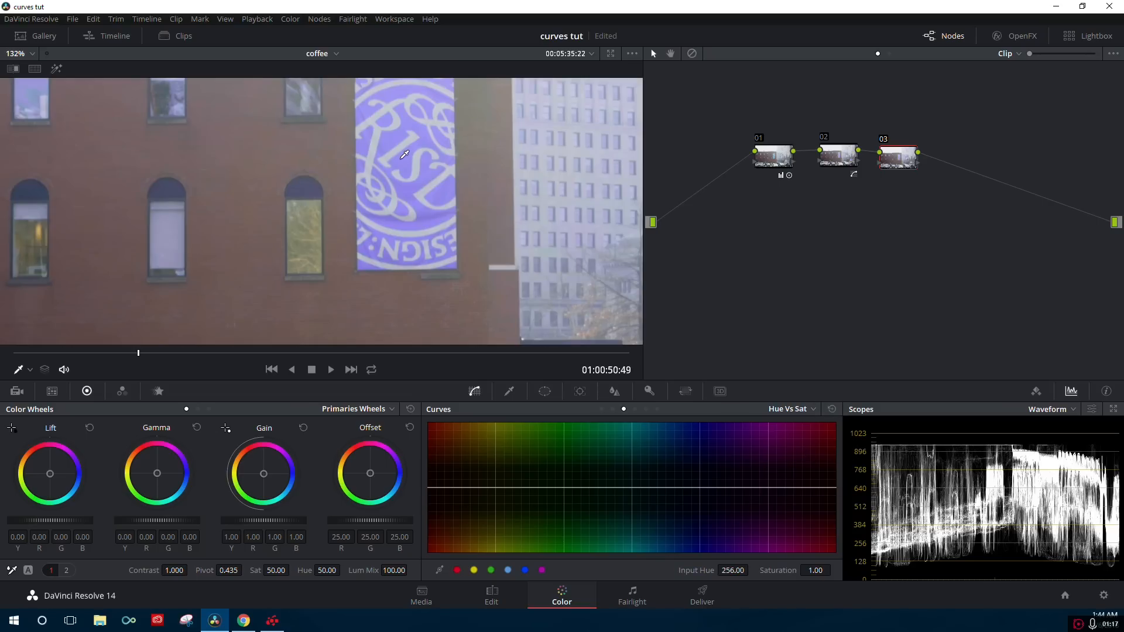
click(707, 489)
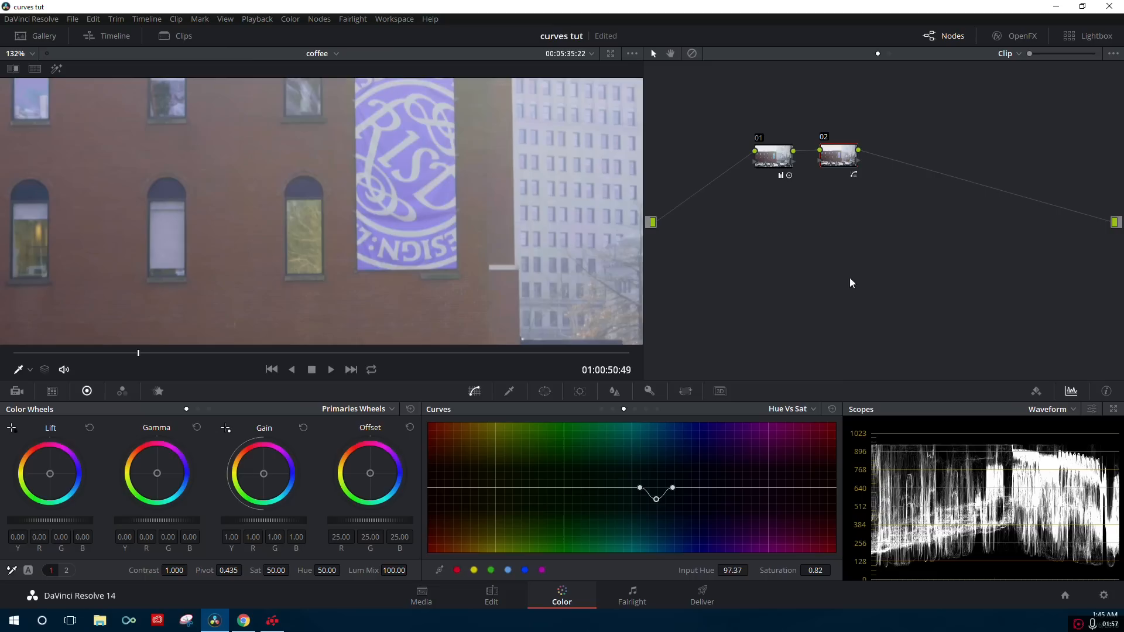
- Open node 02's context menu in the Node Editor
right_click(837, 154)
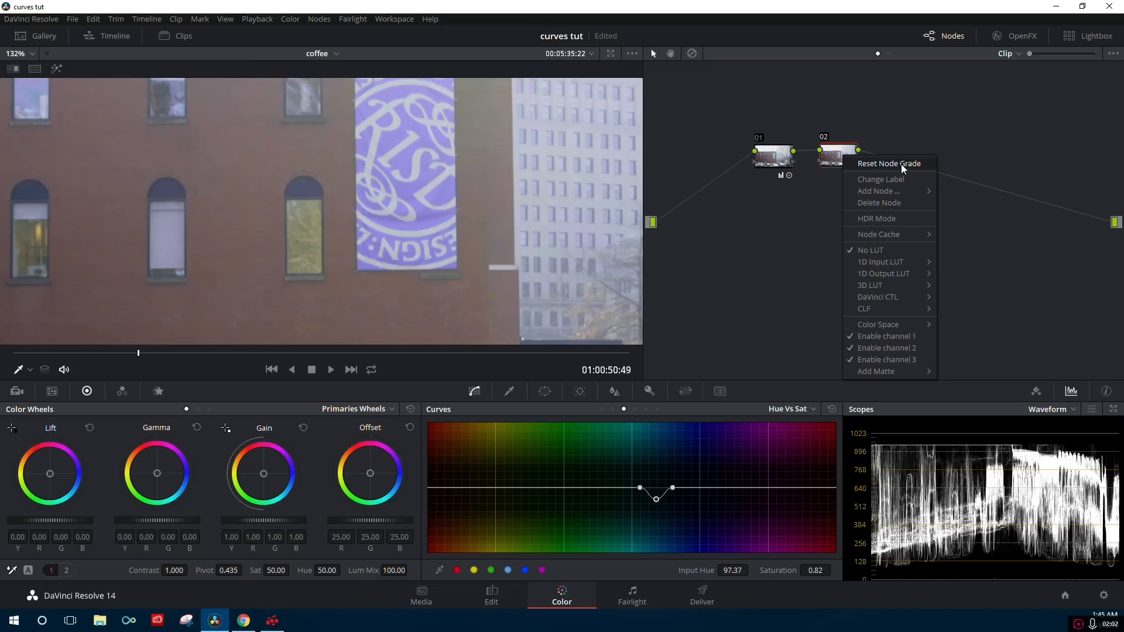
mouse_move(798, 281)
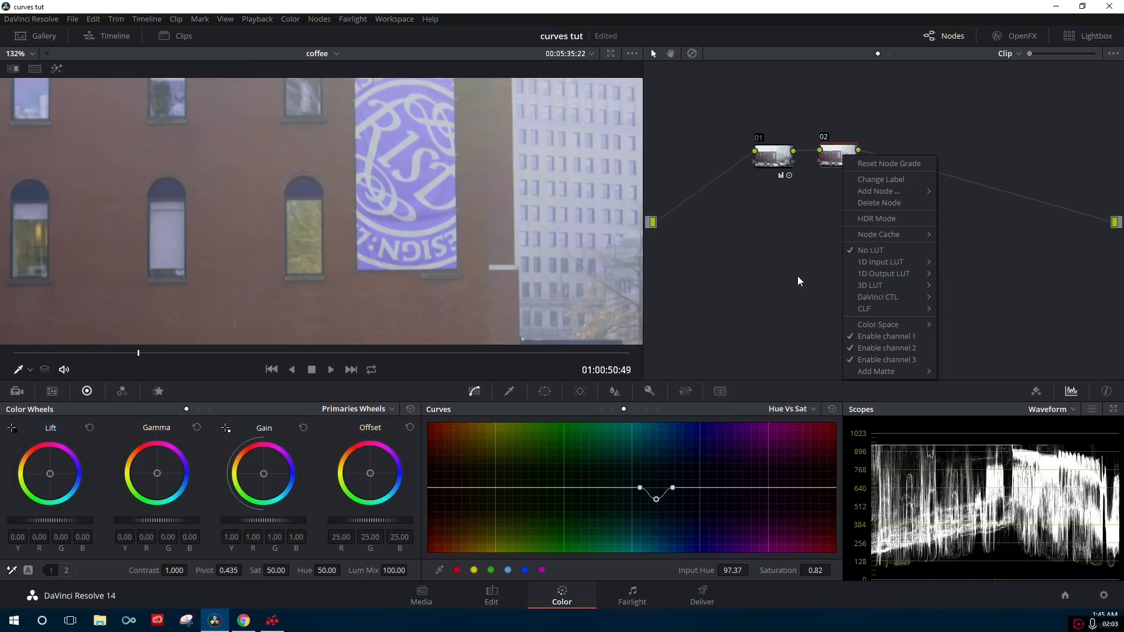